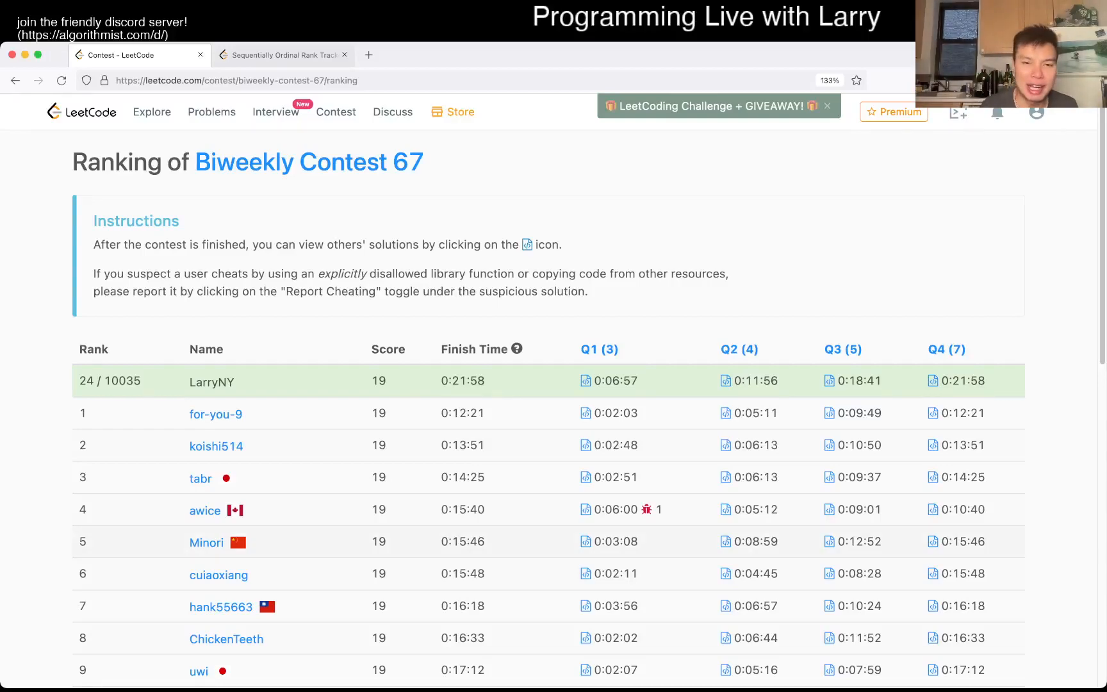
# Step: Glance at the contest ranking, then settle on the Sequentially Ordinal Rank Tracker problem
pyautogui.click(284, 54)
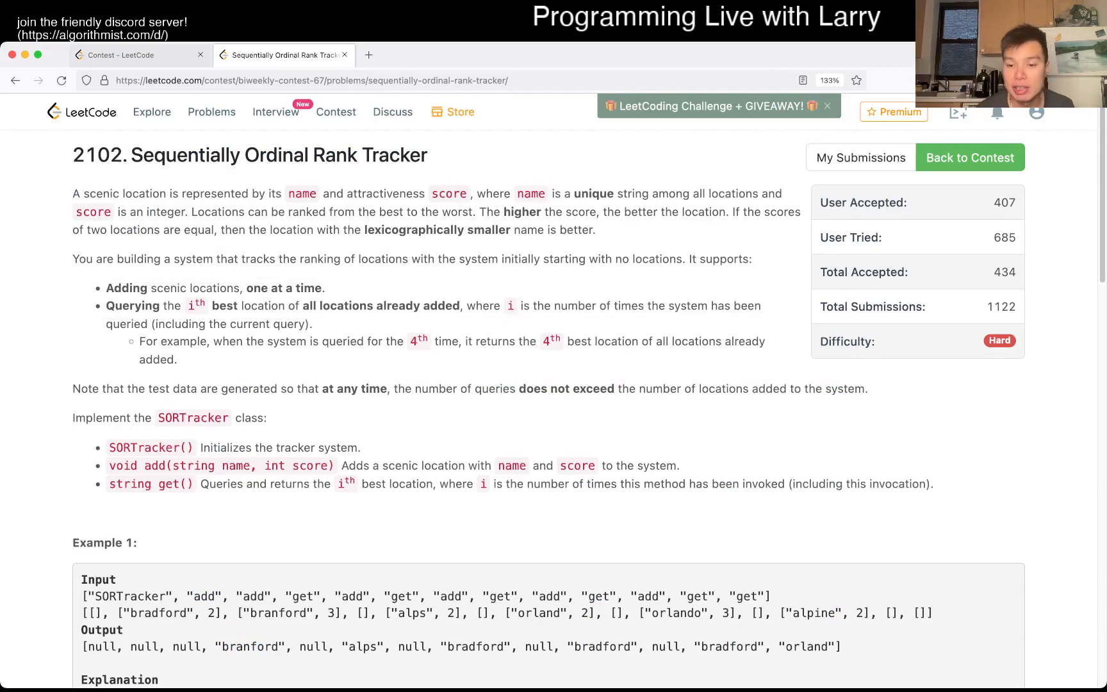
pyautogui.click(128, 55)
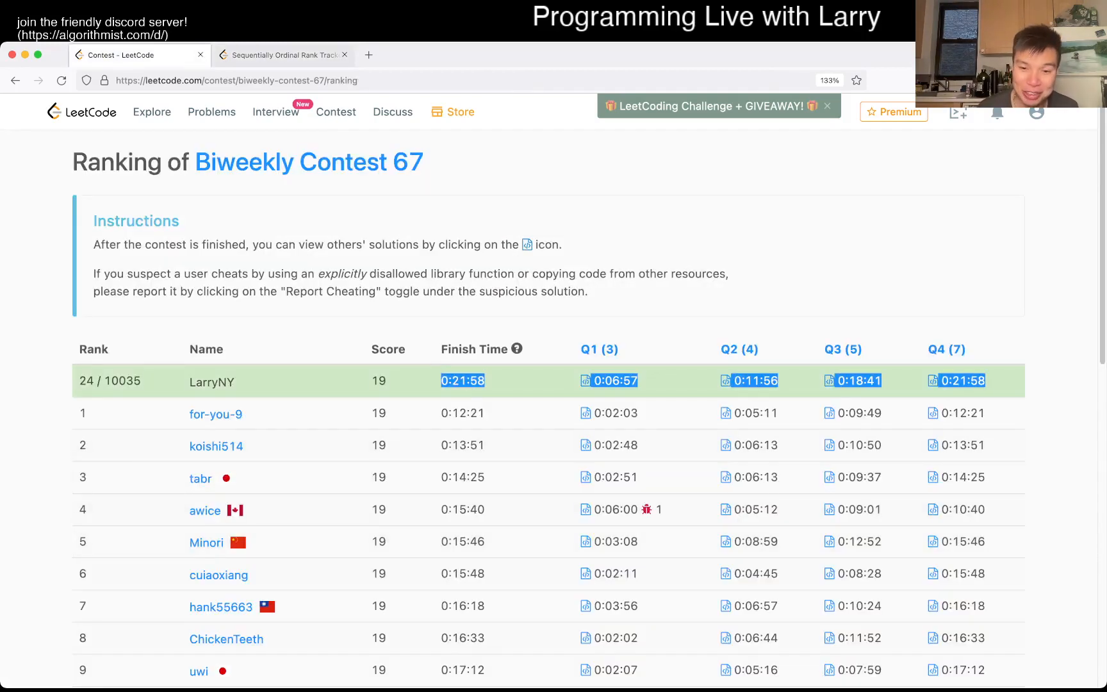
pyautogui.click(284, 55)
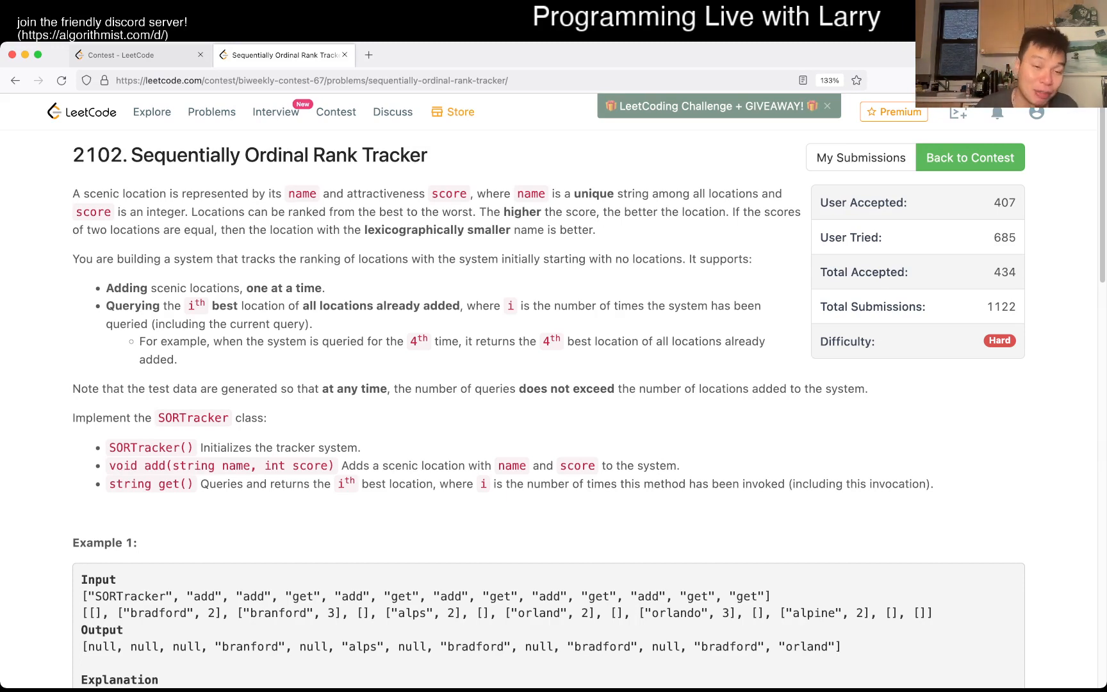
# Step: Scroll through the examples, constraints and Python3 SortedList solution code
pyautogui.scroll(-3)
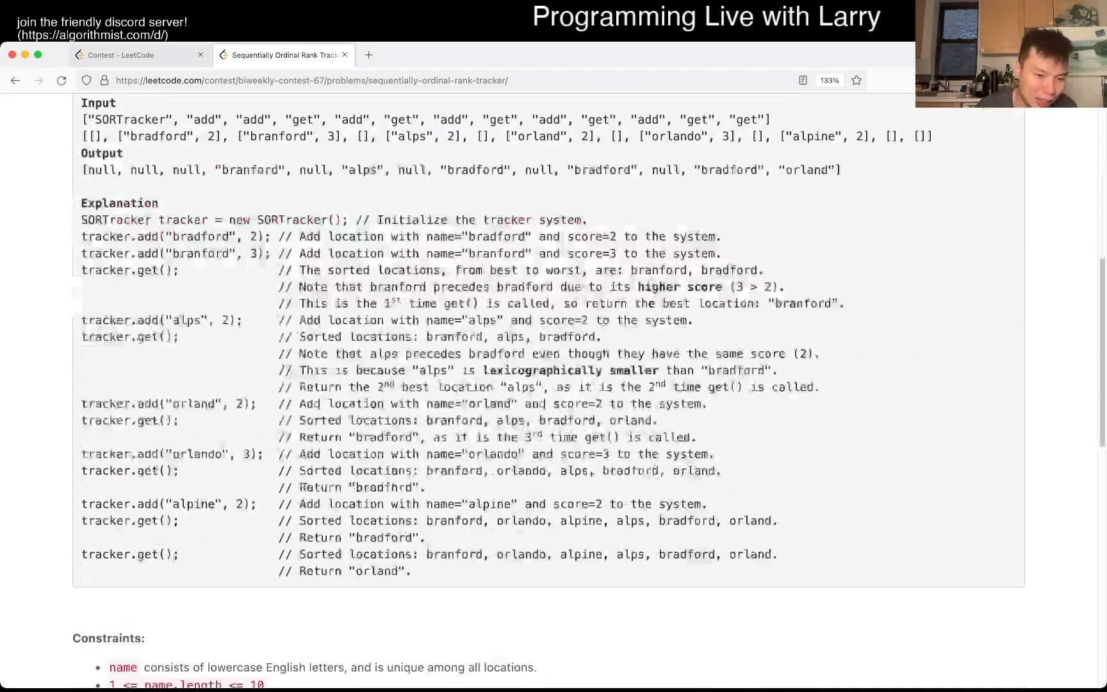
pyautogui.scroll(-3)
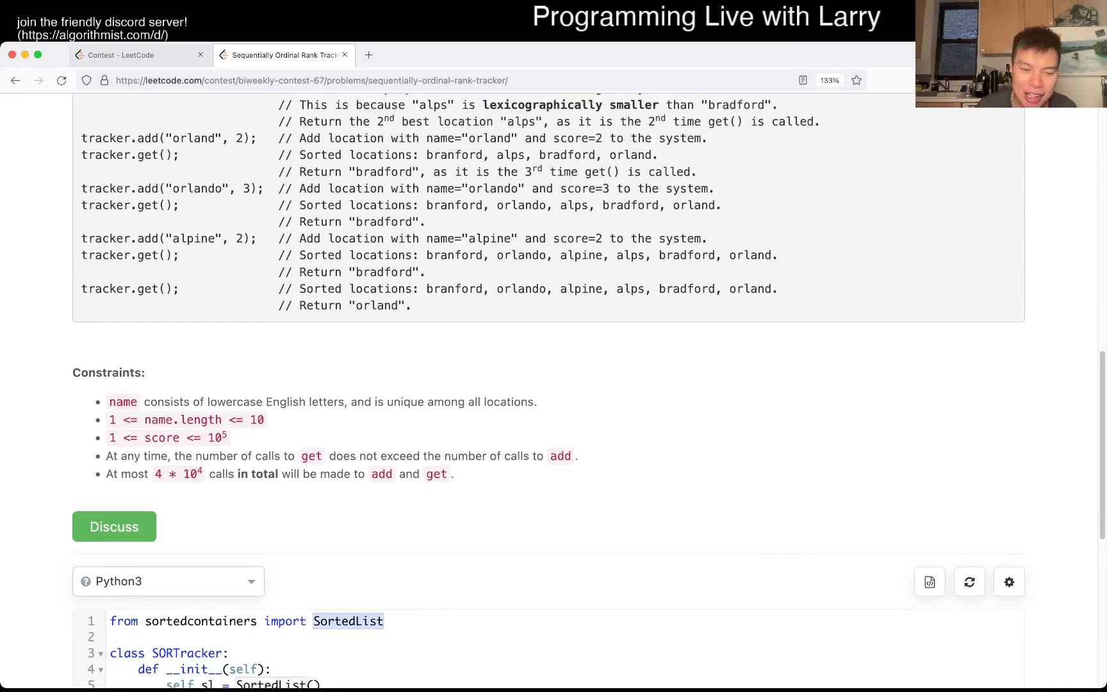
pyautogui.scroll(-3)
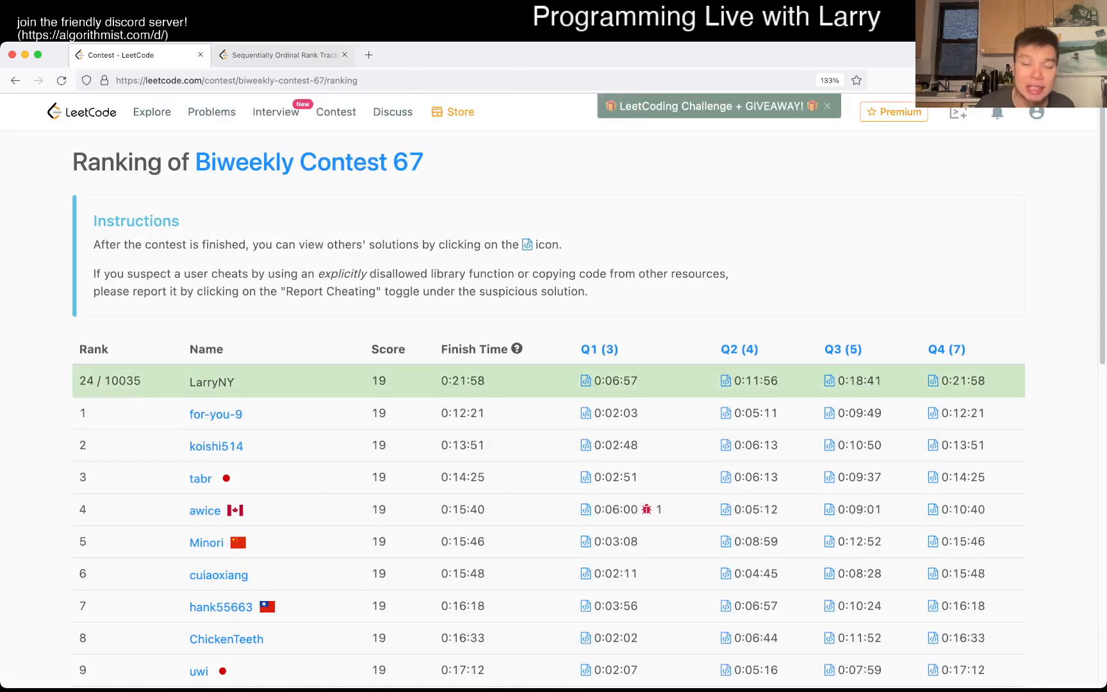
pyautogui.click(285, 55)
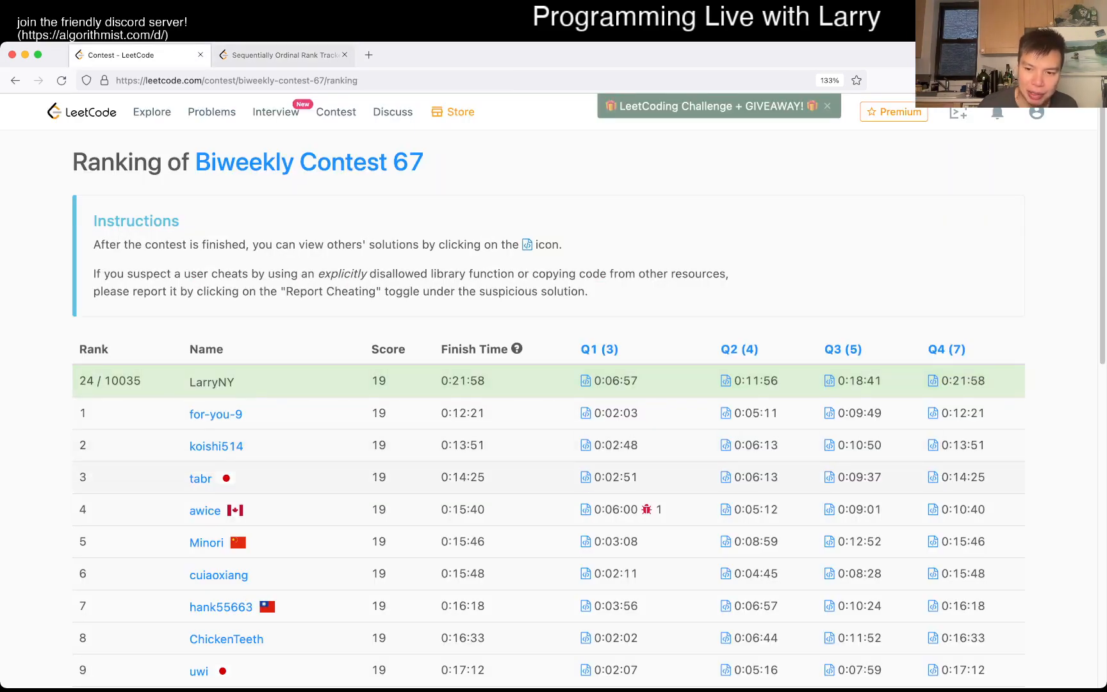
# Step: Show the SORTracker code and insert a blank line after the constructor
pyautogui.click(282, 55)
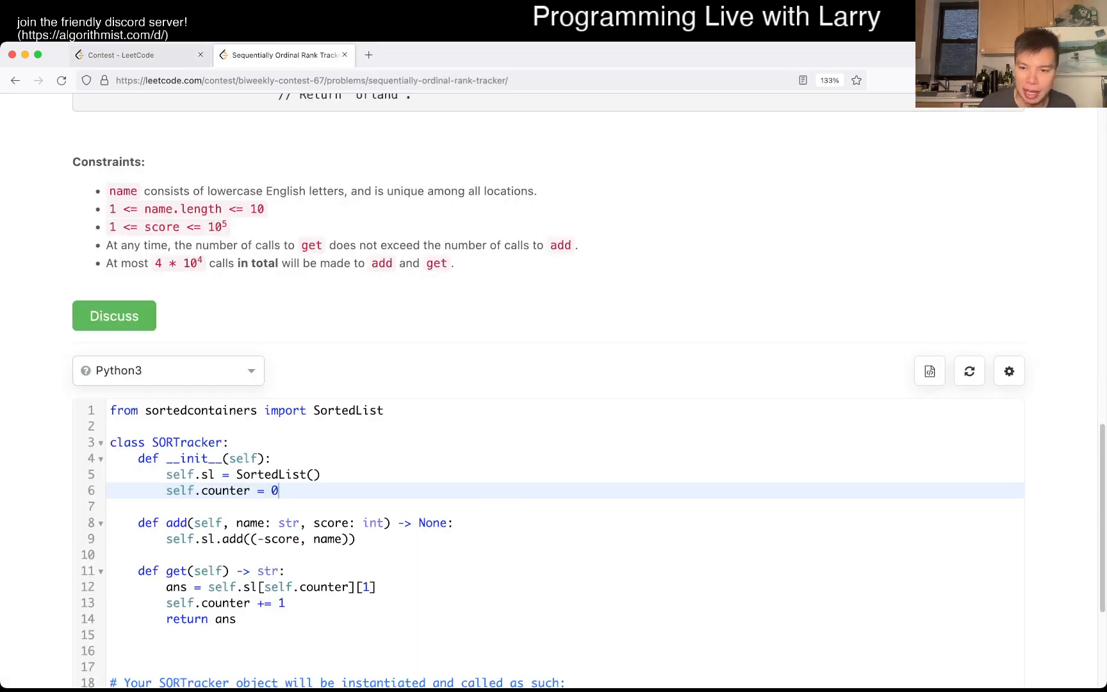
pyautogui.click(121, 55)
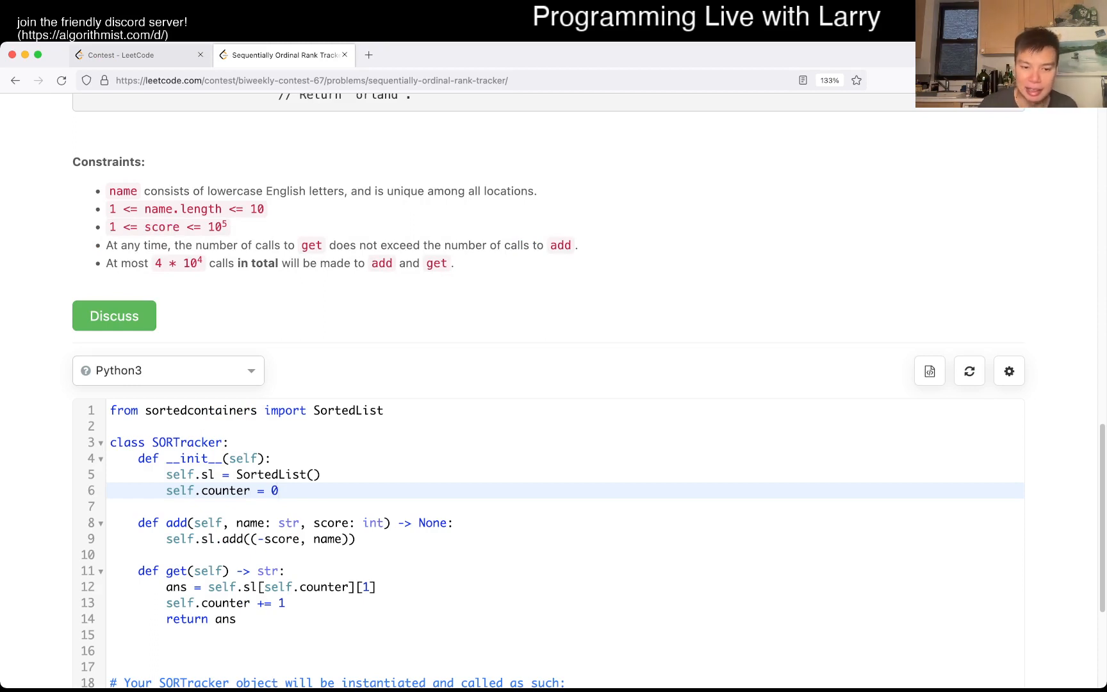
pyautogui.click(312, 539)
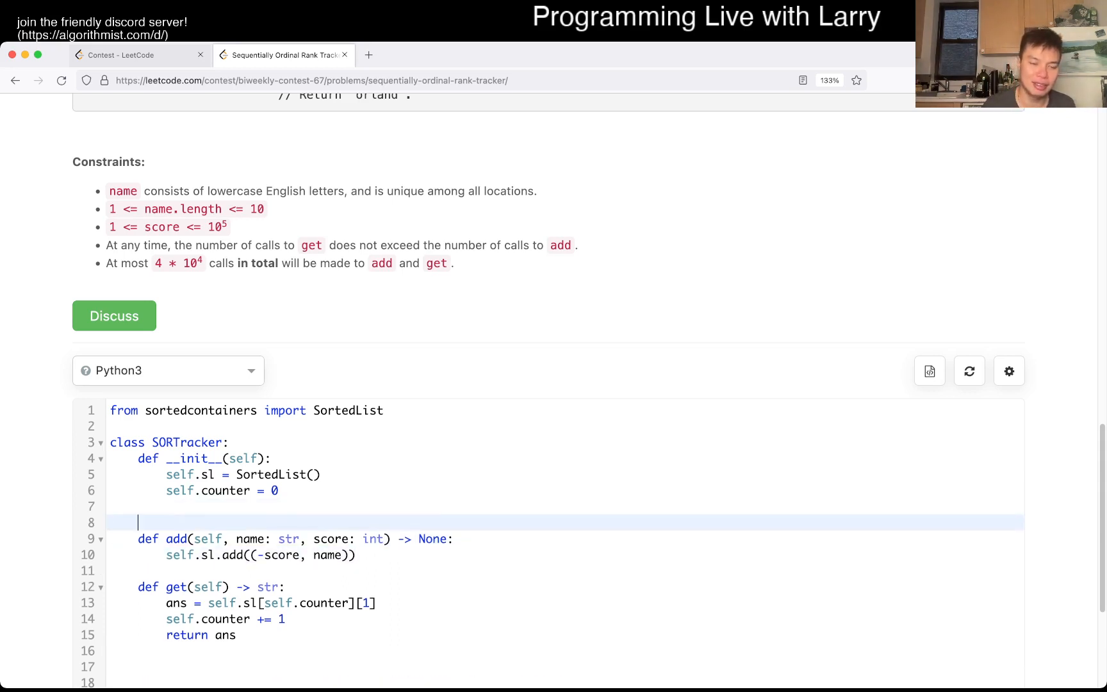
# Step: Add a '# O(log N)' complexity comment above the add and get methods
pyautogui.write('# O(log )')
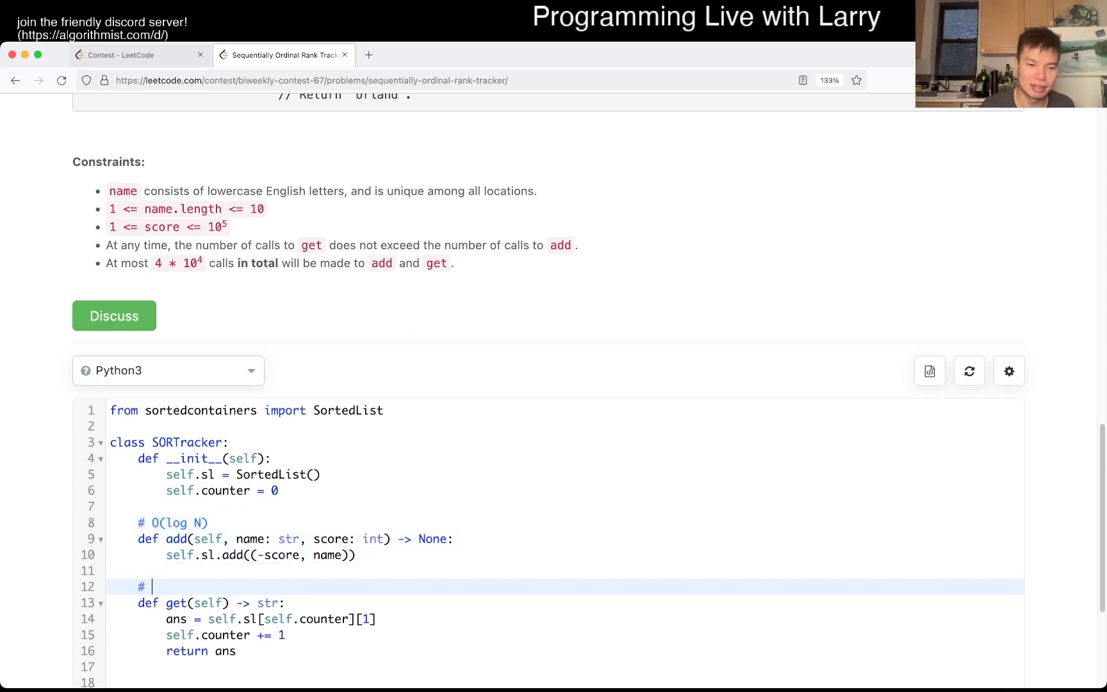
pyautogui.write('O(log N)')
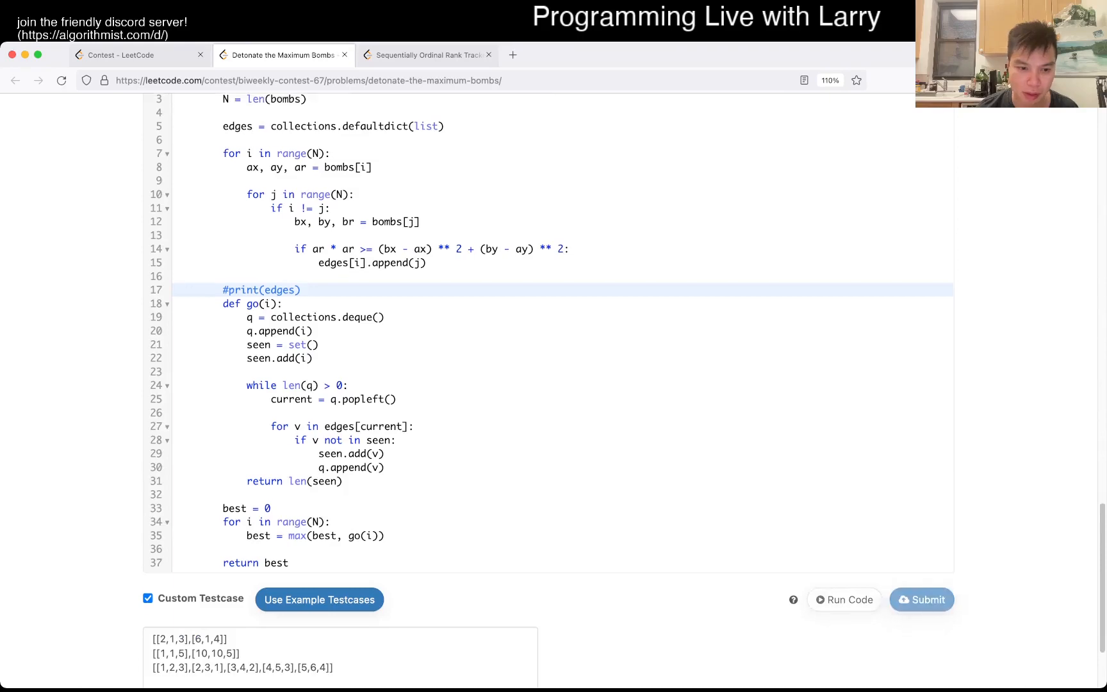
# Step: Open the Sequentially Ordinal Rank Tracker problem tab
pyautogui.click(429, 54)
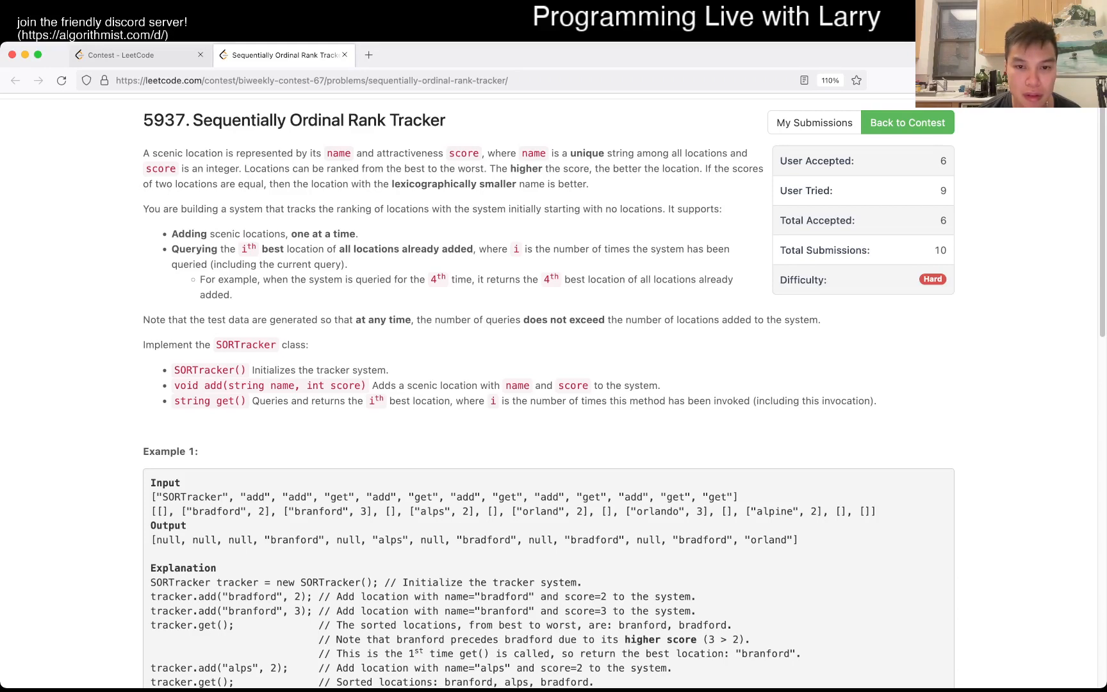
# Step: Scroll through Example 1 and the constraints down to the code editor
pyautogui.scroll(-3)
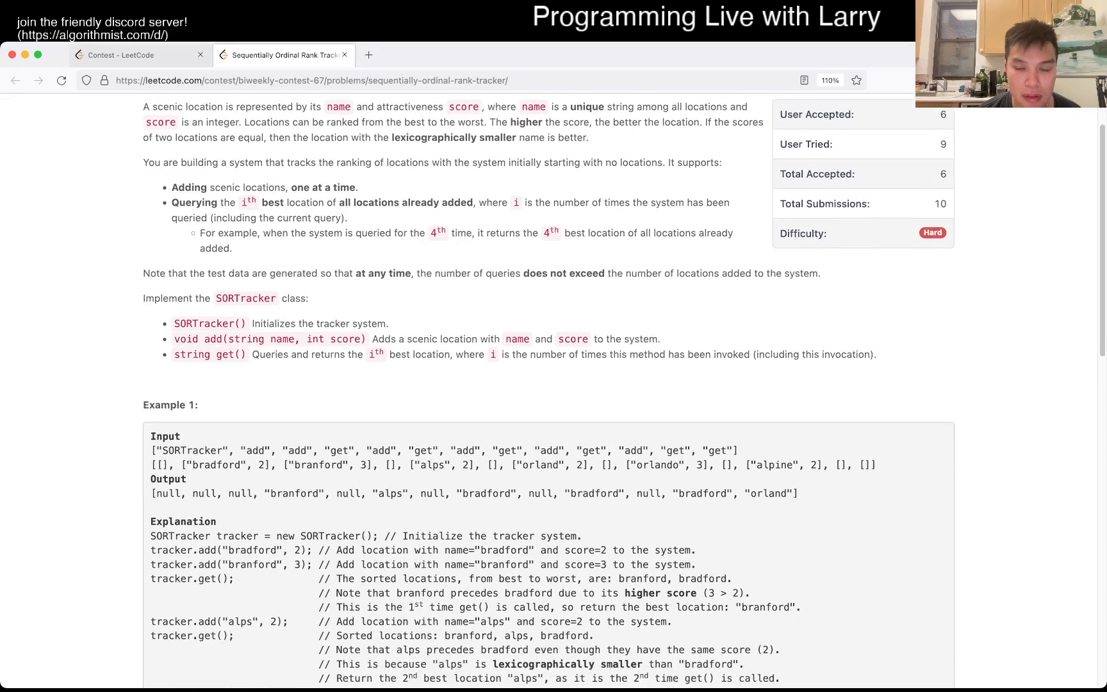
pyautogui.scroll(-3)
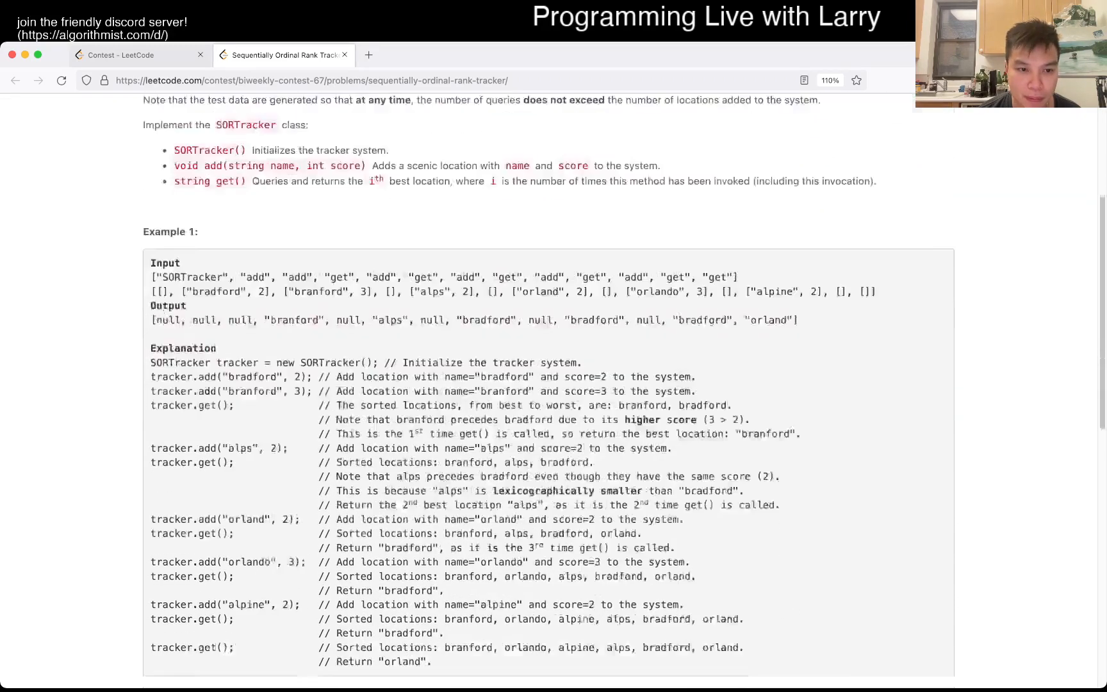
pyautogui.scroll(-3)
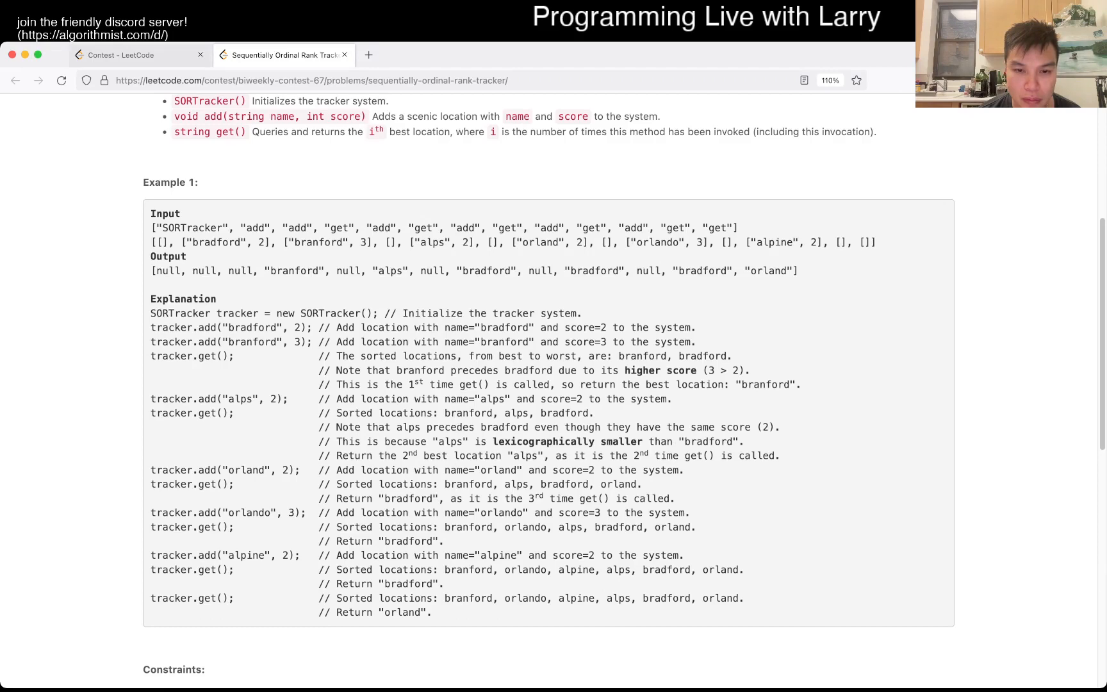
pyautogui.scroll(-3)
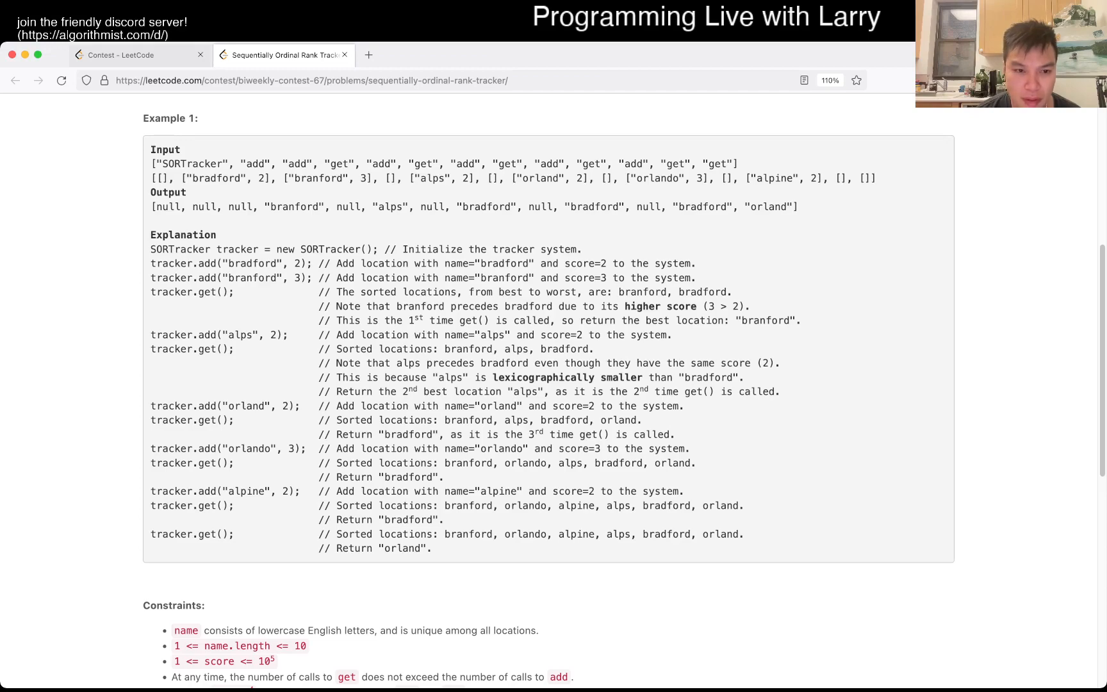
pyautogui.scroll(-3)
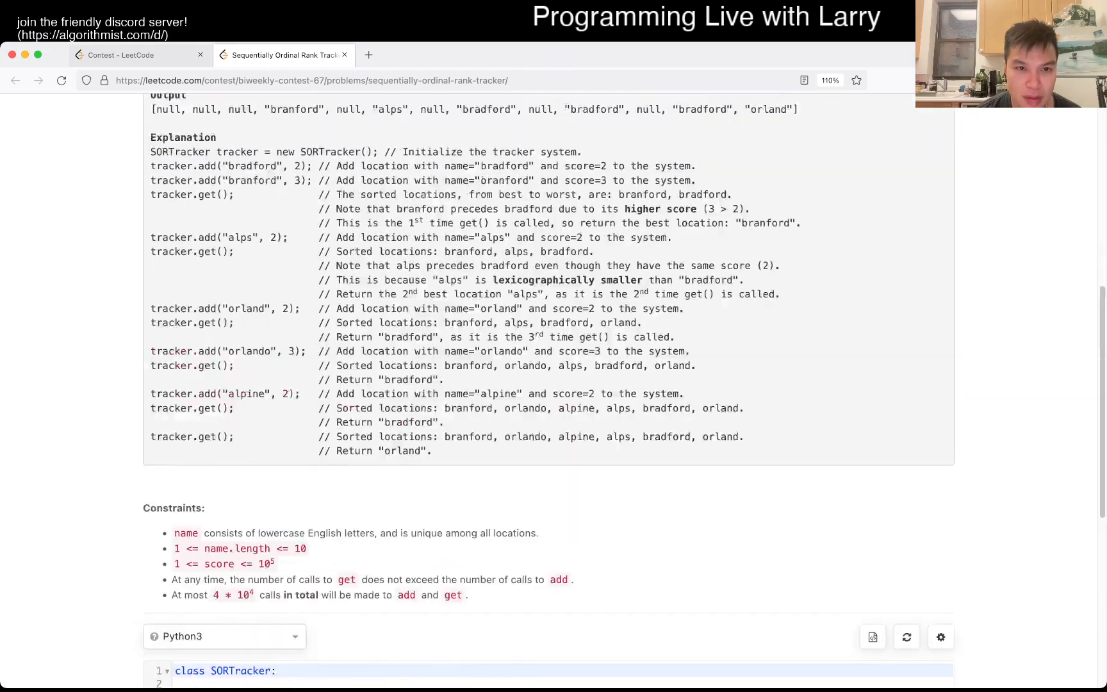
pyautogui.scroll(3)
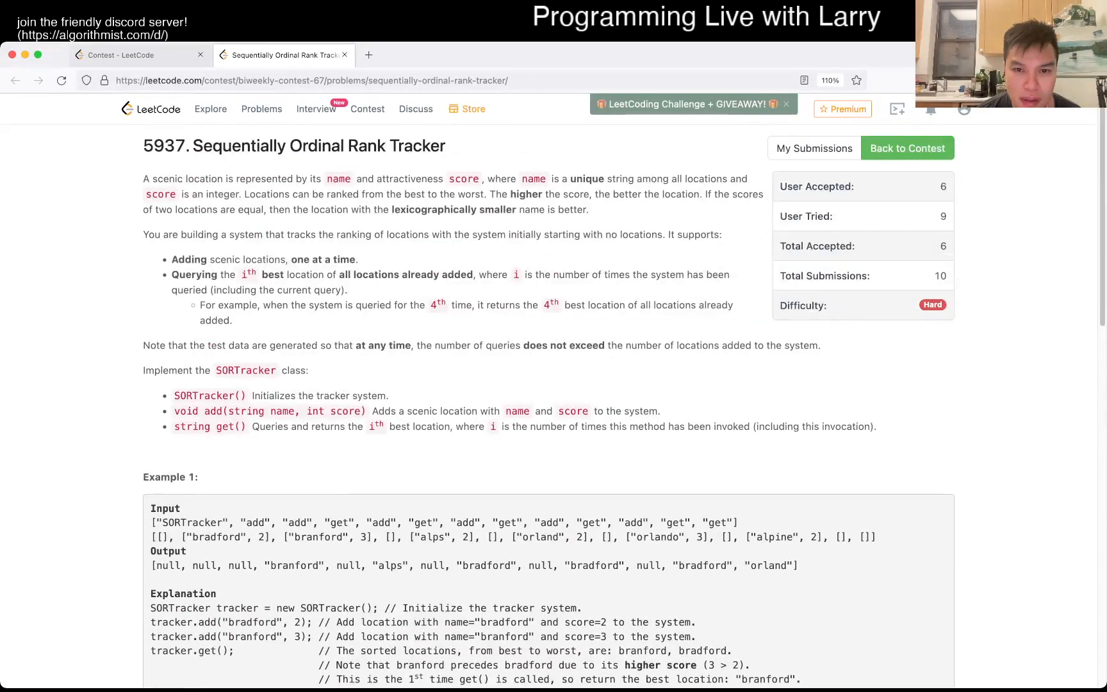
pyautogui.scroll(-3)
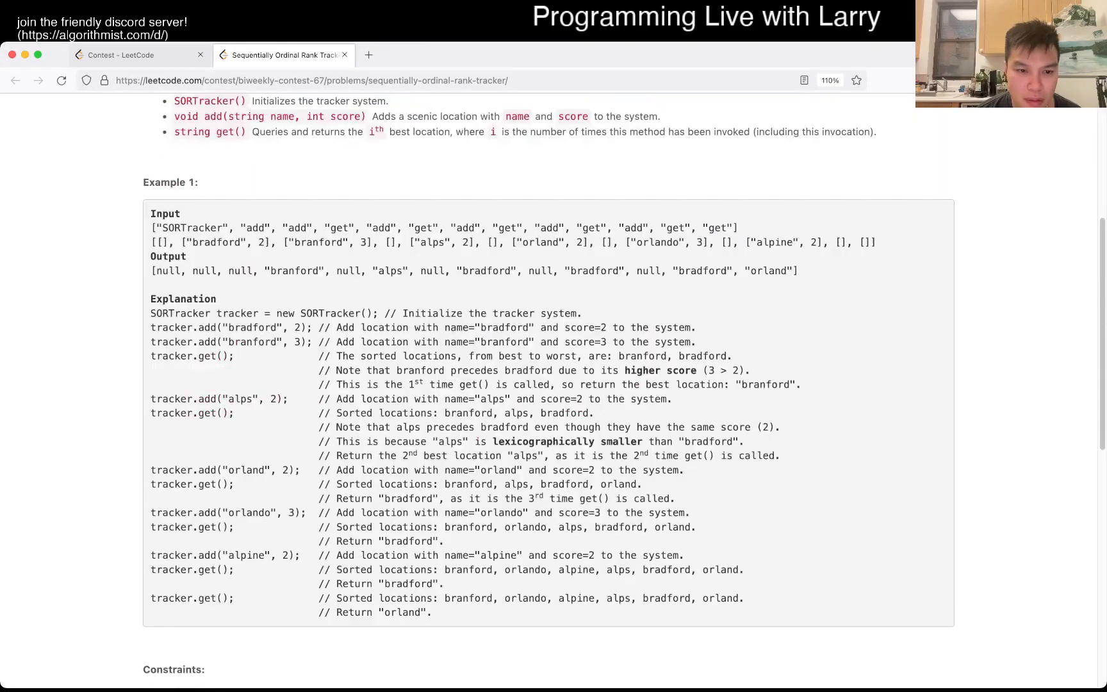
pyautogui.scroll(-3)
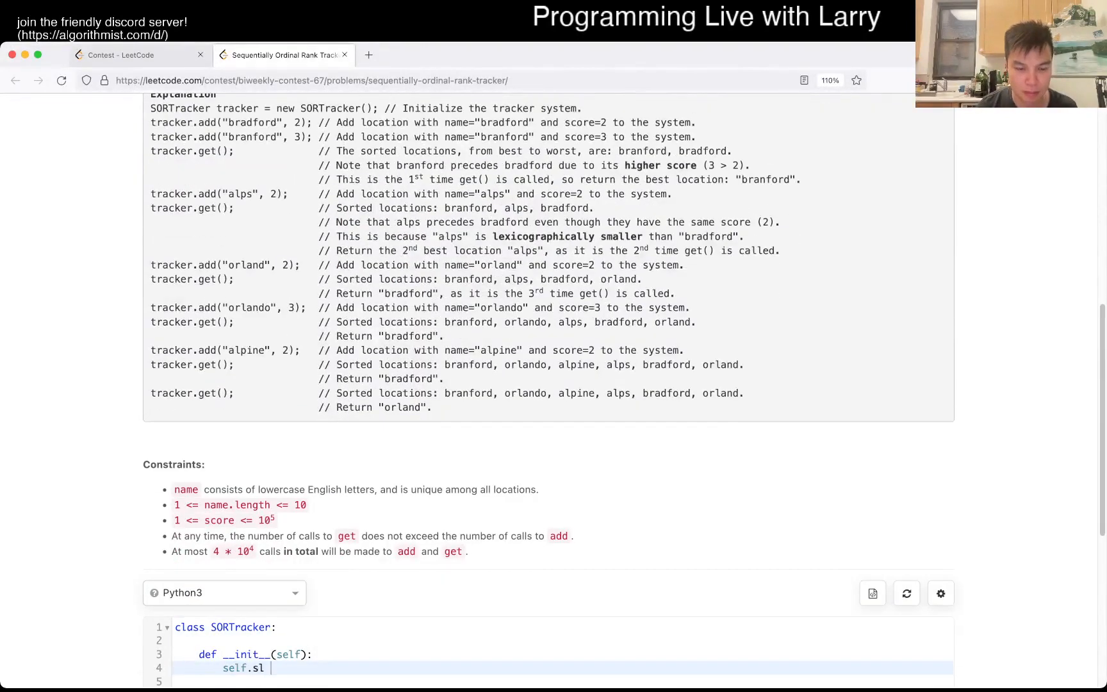
# Step: Initialize self.sl = SortedList() and self.counter = 0; add inserts (score, name)
pyautogui.write('= SortedList()')
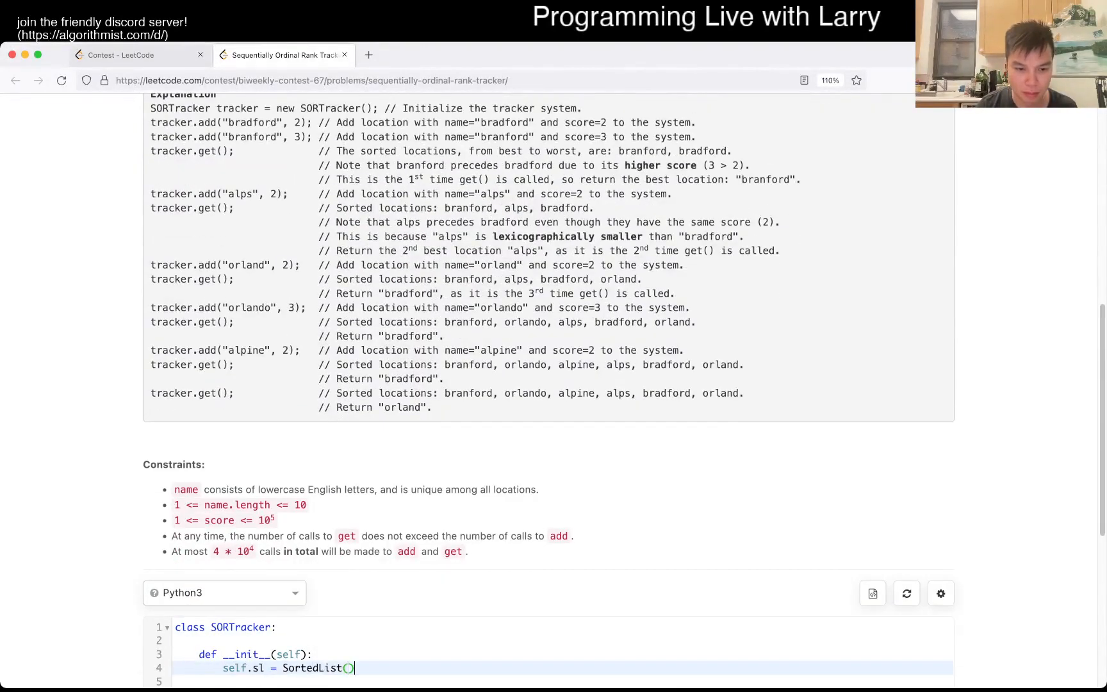
pyautogui.write('self.counter = 0')
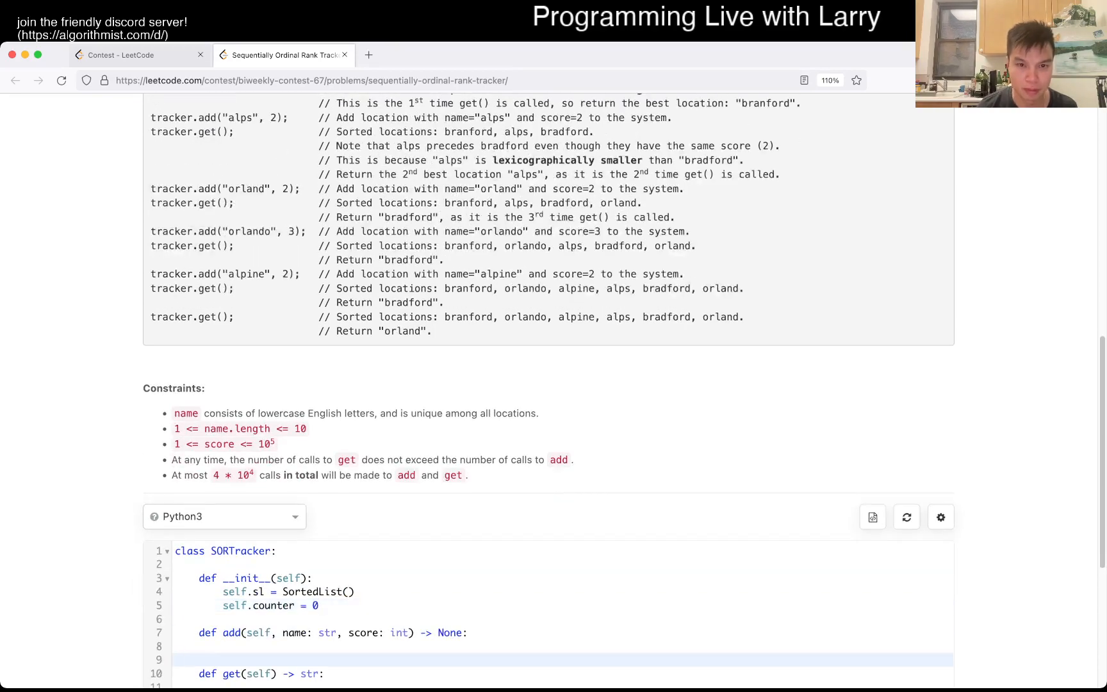
pyautogui.write('sel')
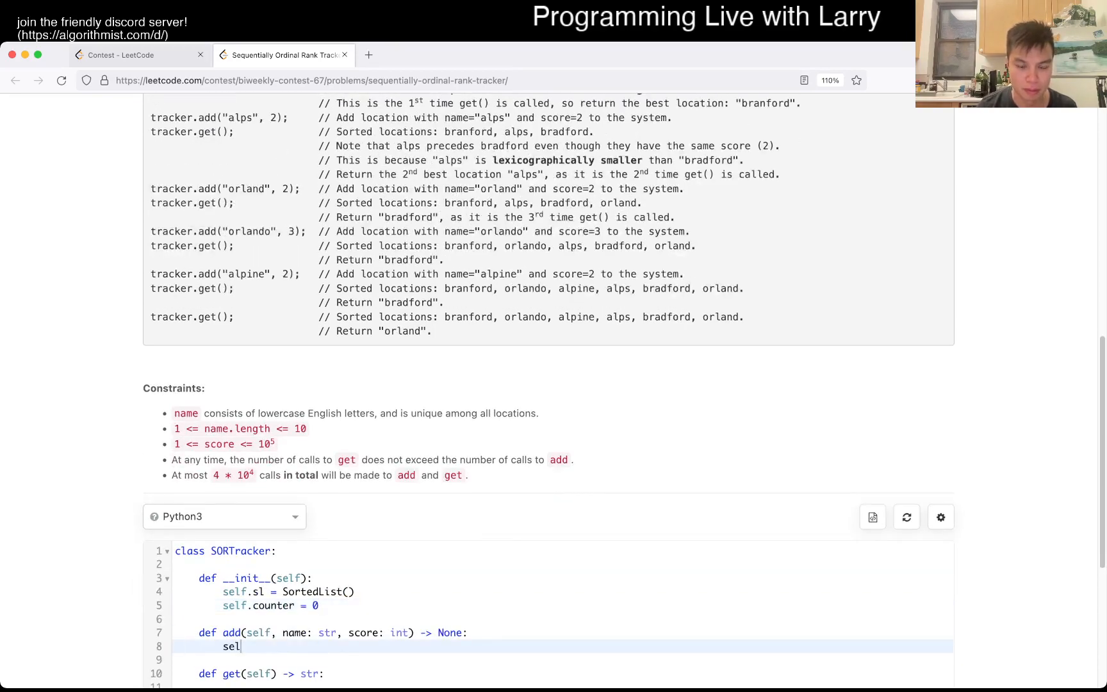
pyautogui.write('f.')
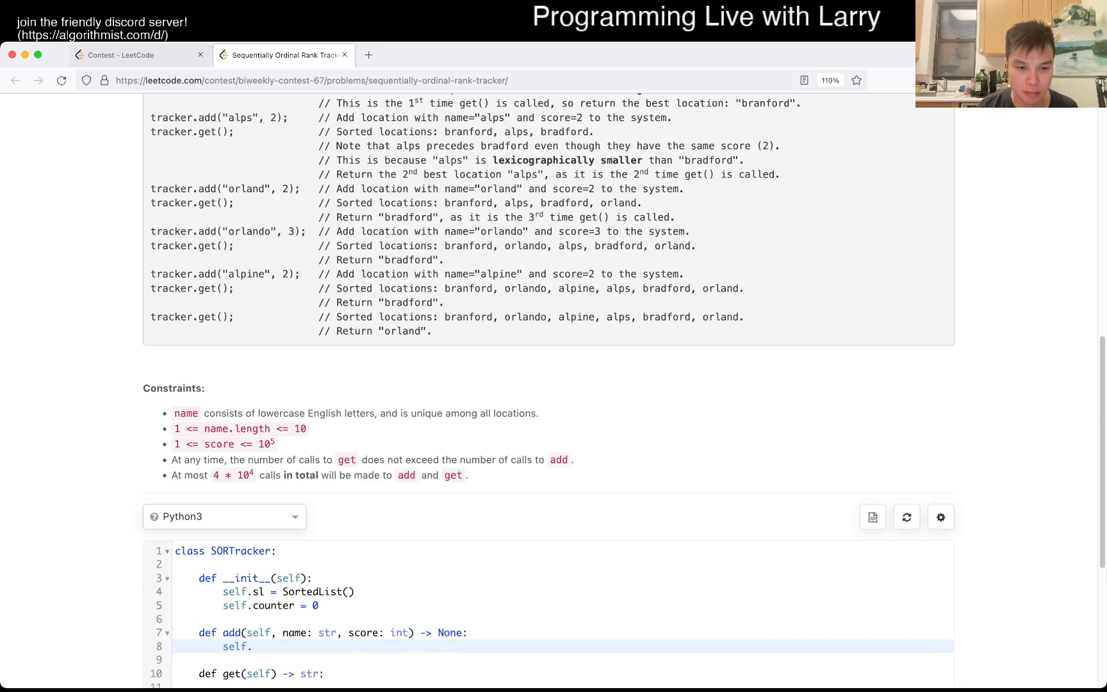
pyautogui.write('sl.add((')
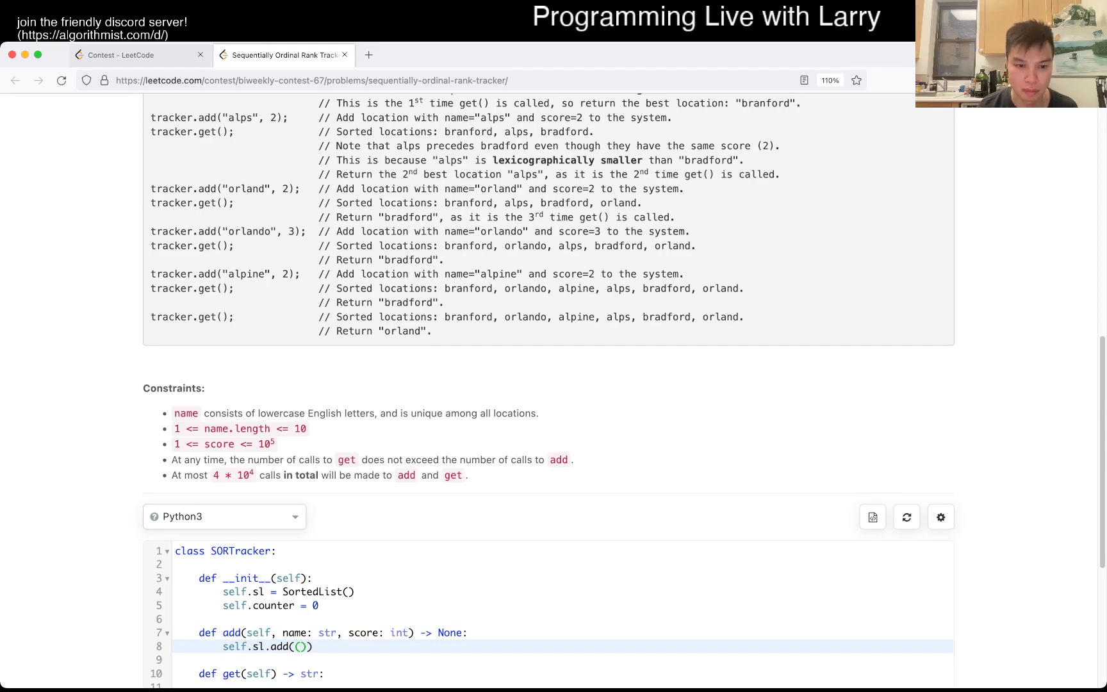
pyautogui.write('score, name')
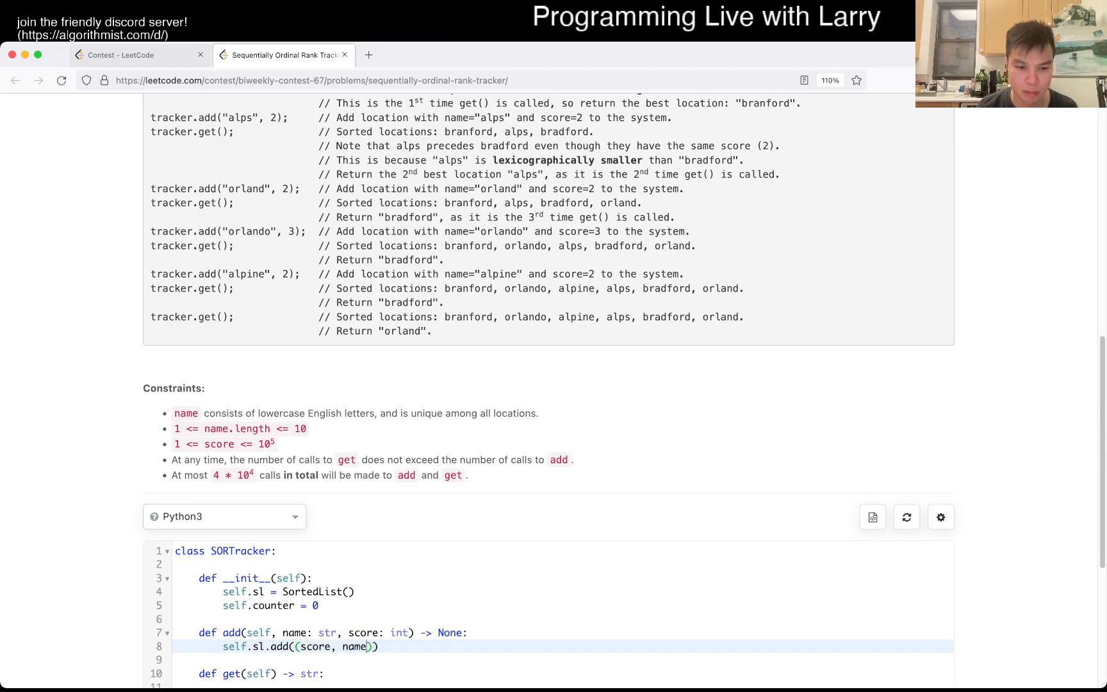
# Step: Make get return self.sl[self.counter] and increment the counter
pyautogui.write('se')
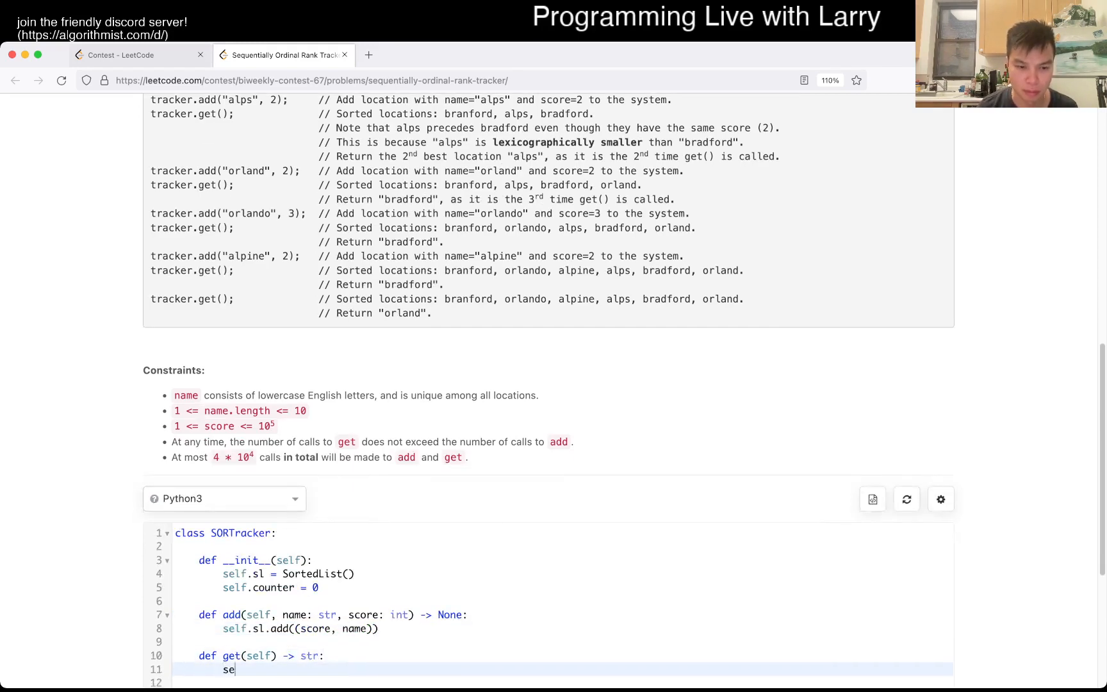
pyautogui.write('lf.sl')
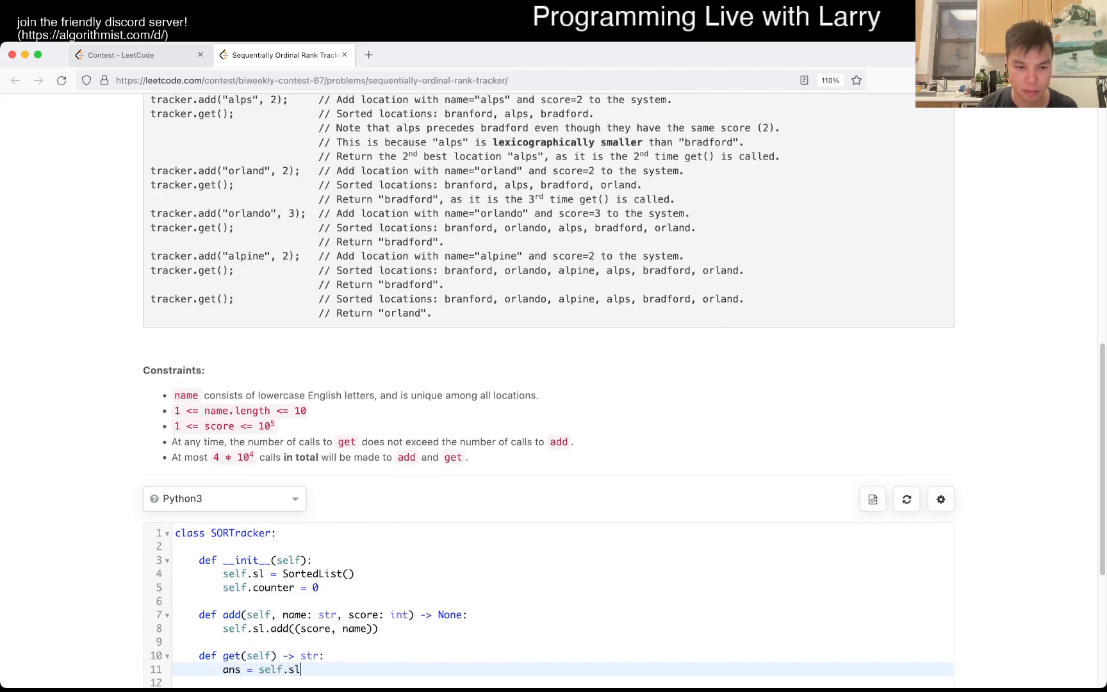
pyautogui.write('[self.cu')
pyautogui.click(564, 683)
pyautogui.write('self.cou')
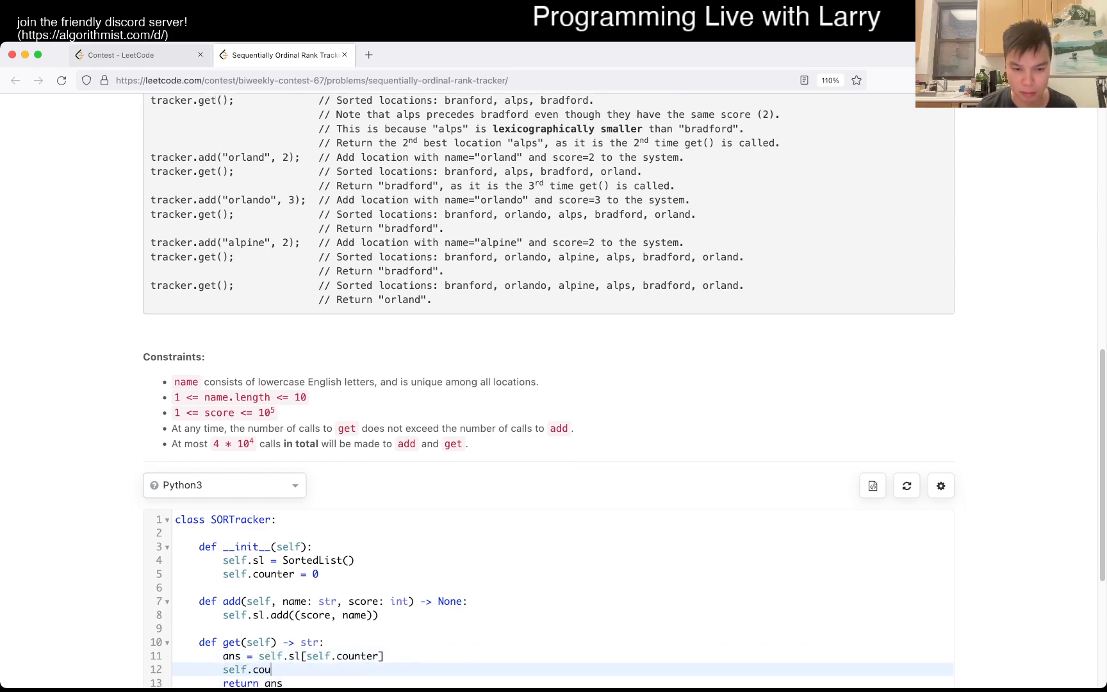
pyautogui.write('nter += 1')
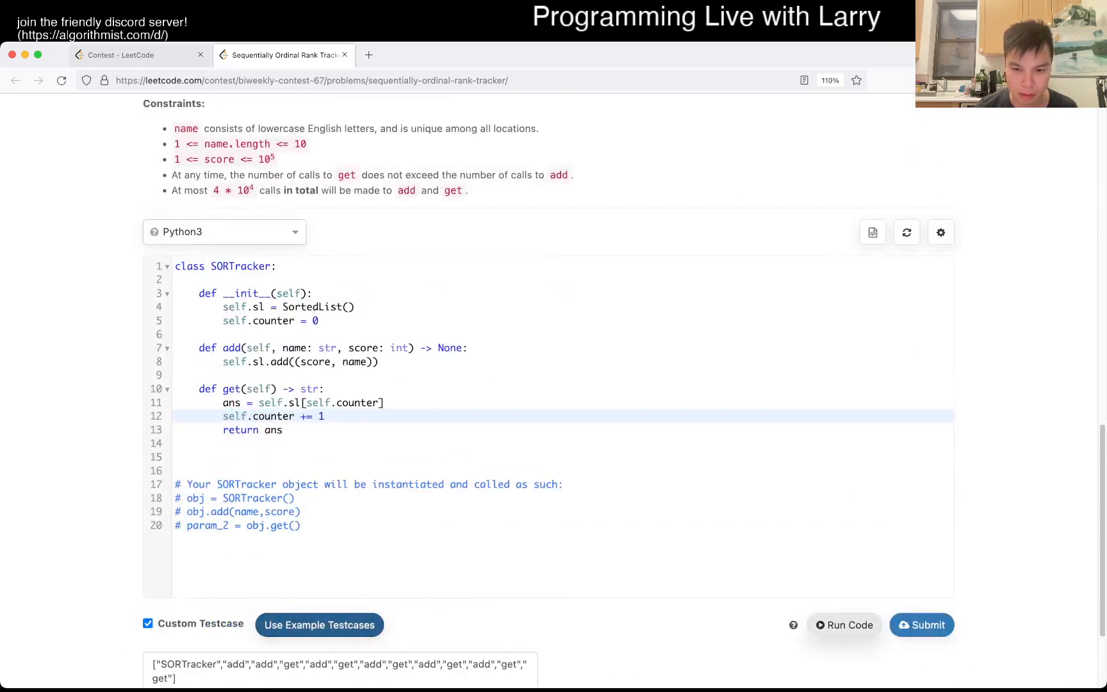
pyautogui.click(845, 625)
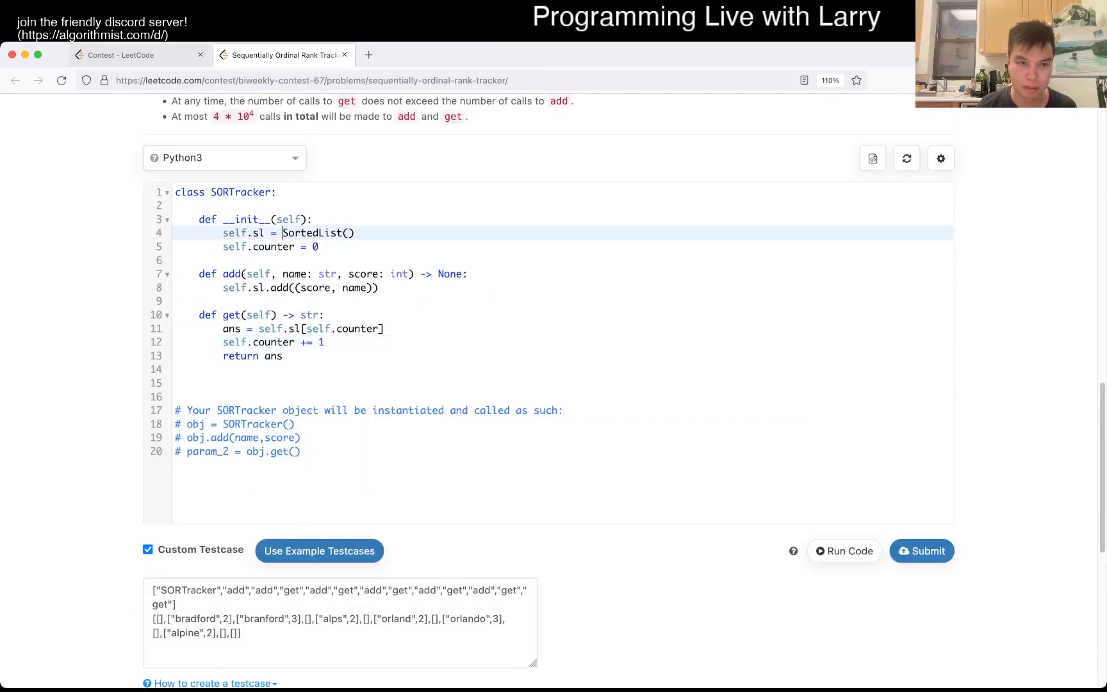
# Step: Add 'from sortedcontainers import SortedList' and run the example test case
pyautogui.write('from sorted')
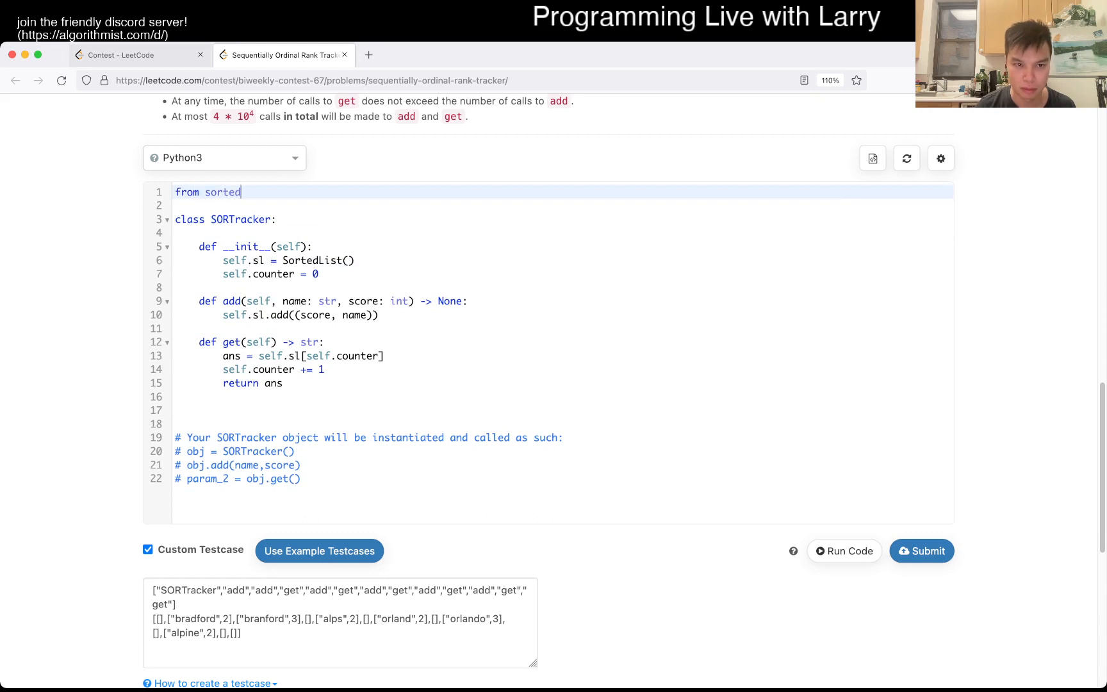
pyautogui.write('containers import SortedList')
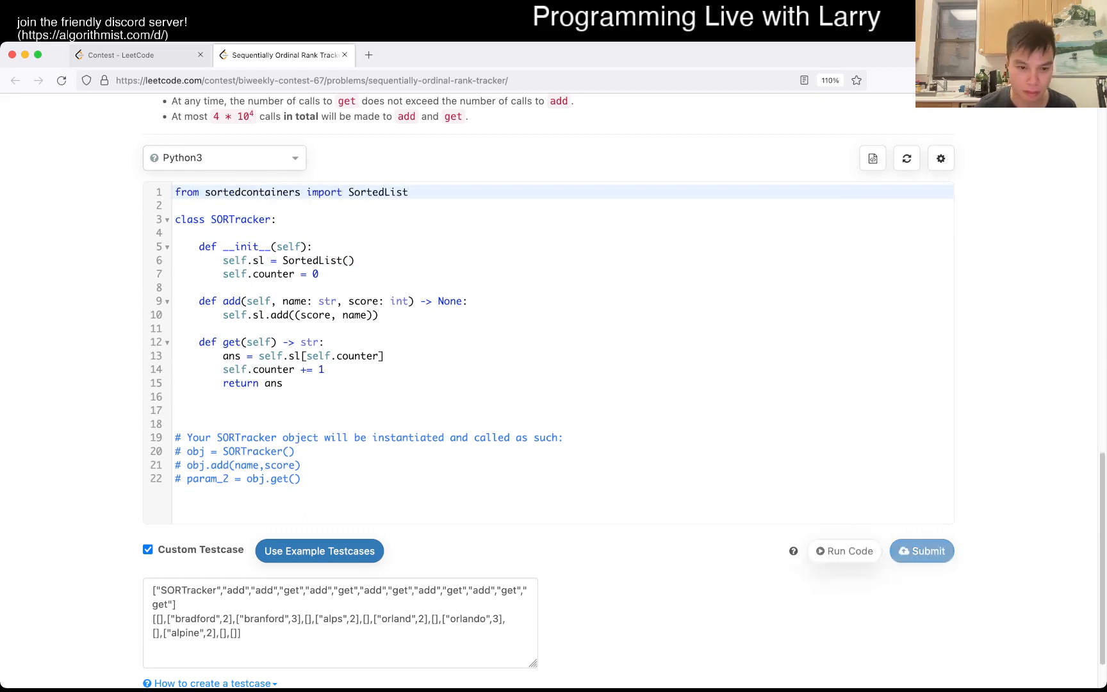
pyautogui.click(845, 551)
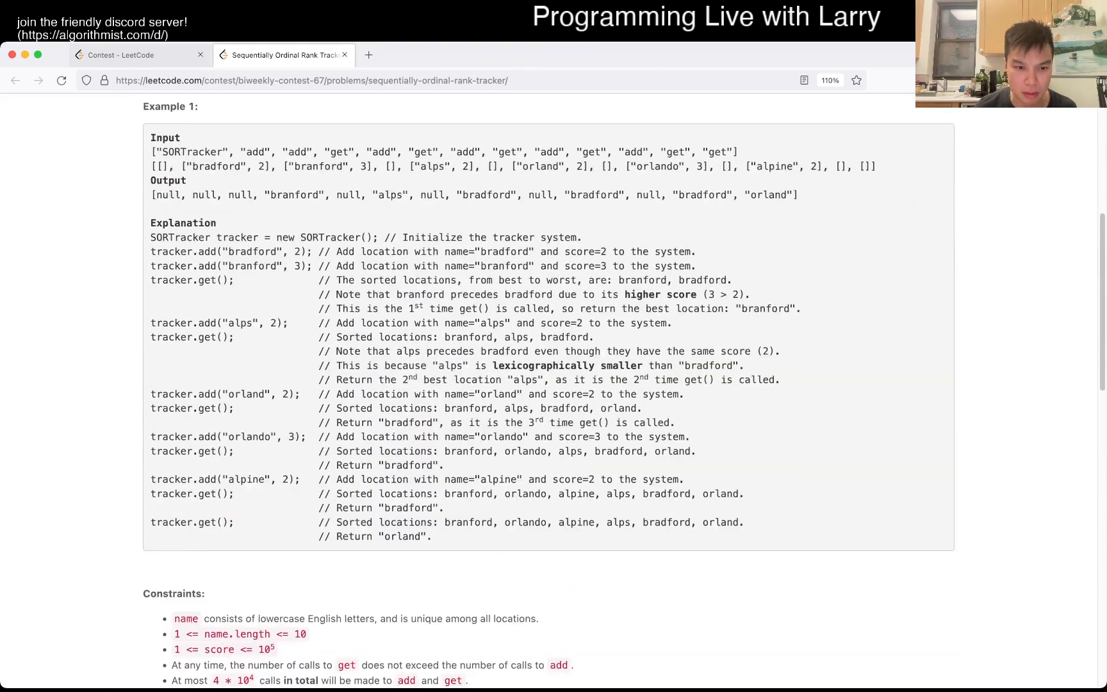
# Step: Comment the expected and actual outputs, make get return only the name, and rerun
pyautogui.scroll(-3)
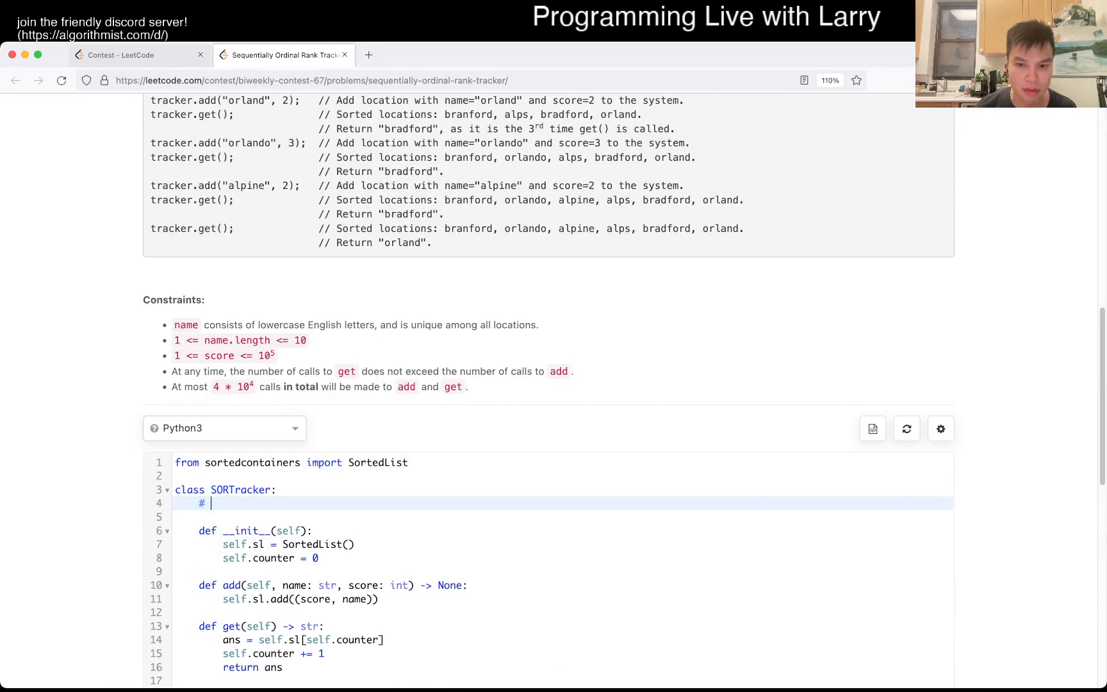
pyautogui.scroll(3)
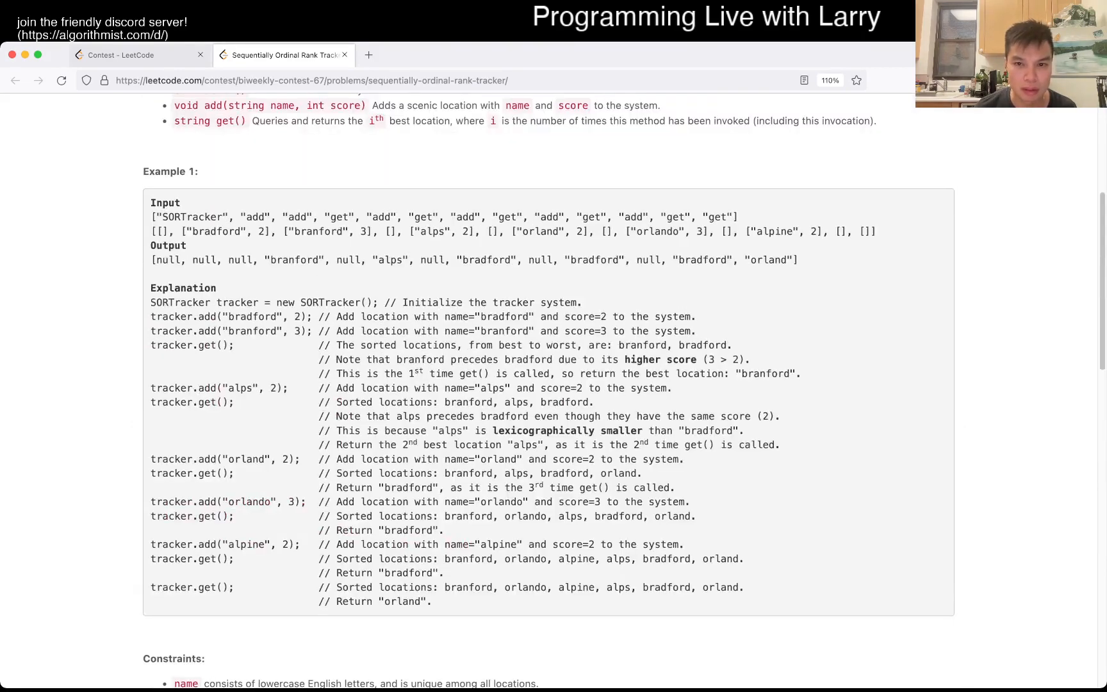
pyautogui.scroll(-3)
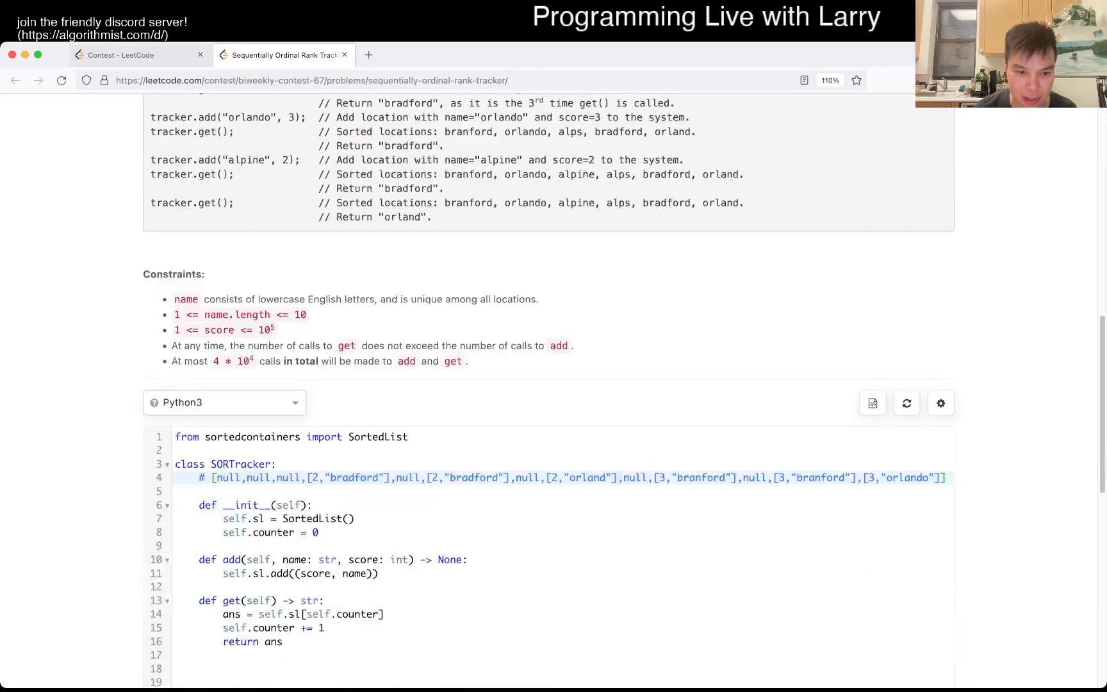
pyautogui.press('Enter')
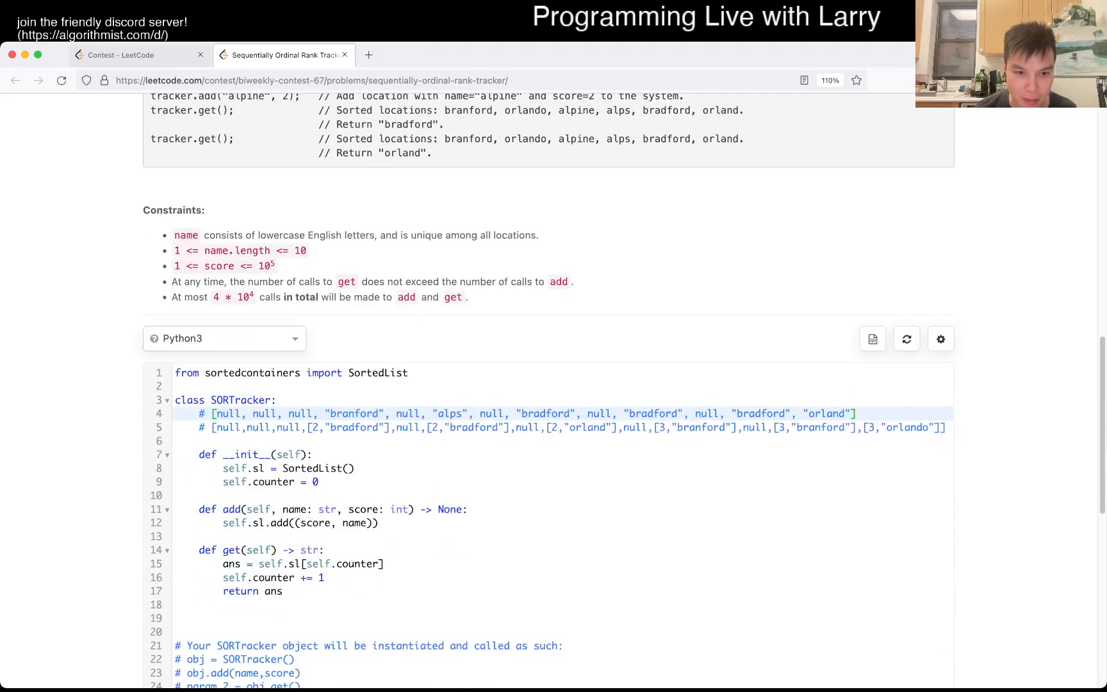
pyautogui.scroll(-3)
pyautogui.write('[1')
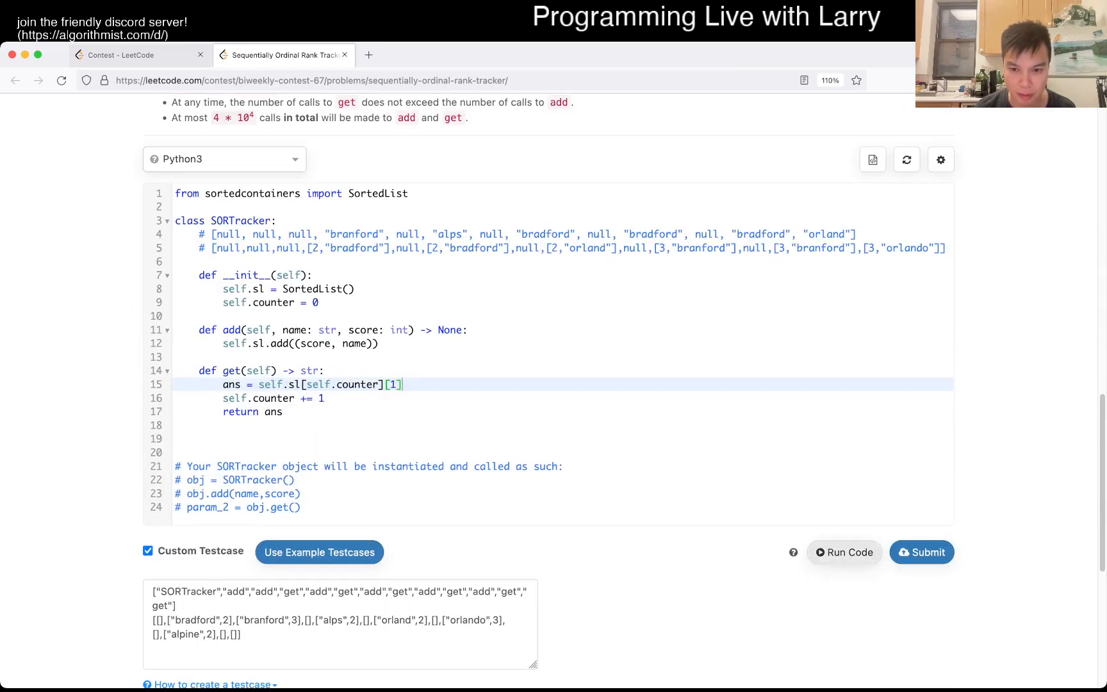
pyautogui.click(844, 552)
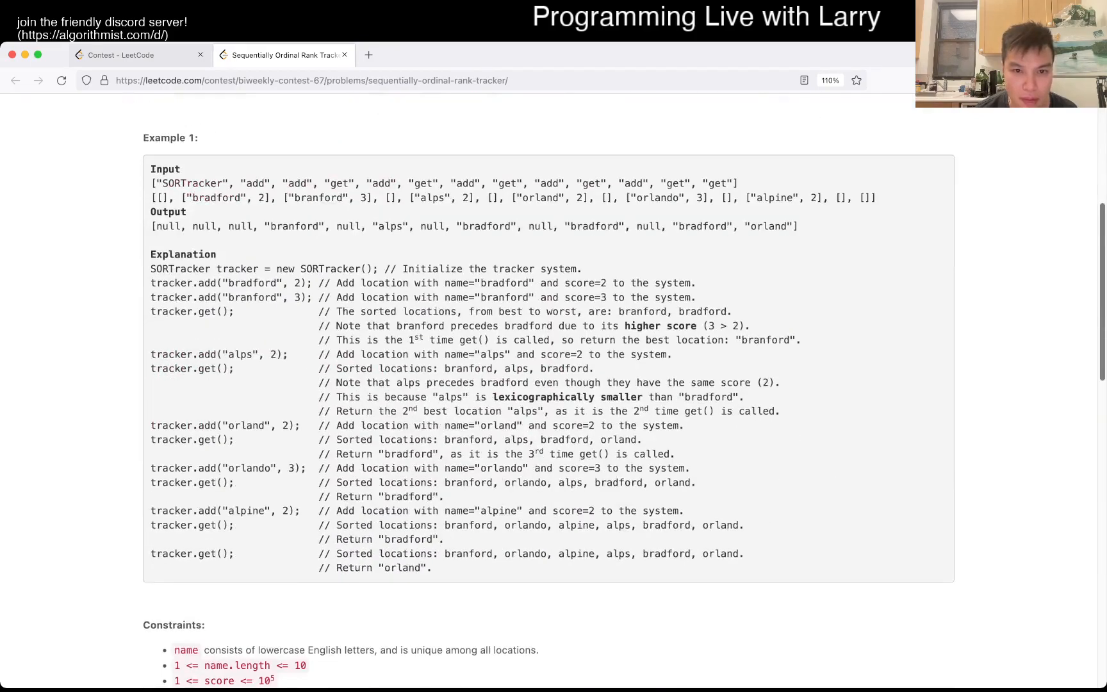
# Step: Update the output comment and store (-score, name) so higher scores sort first
pyautogui.scroll(-3)
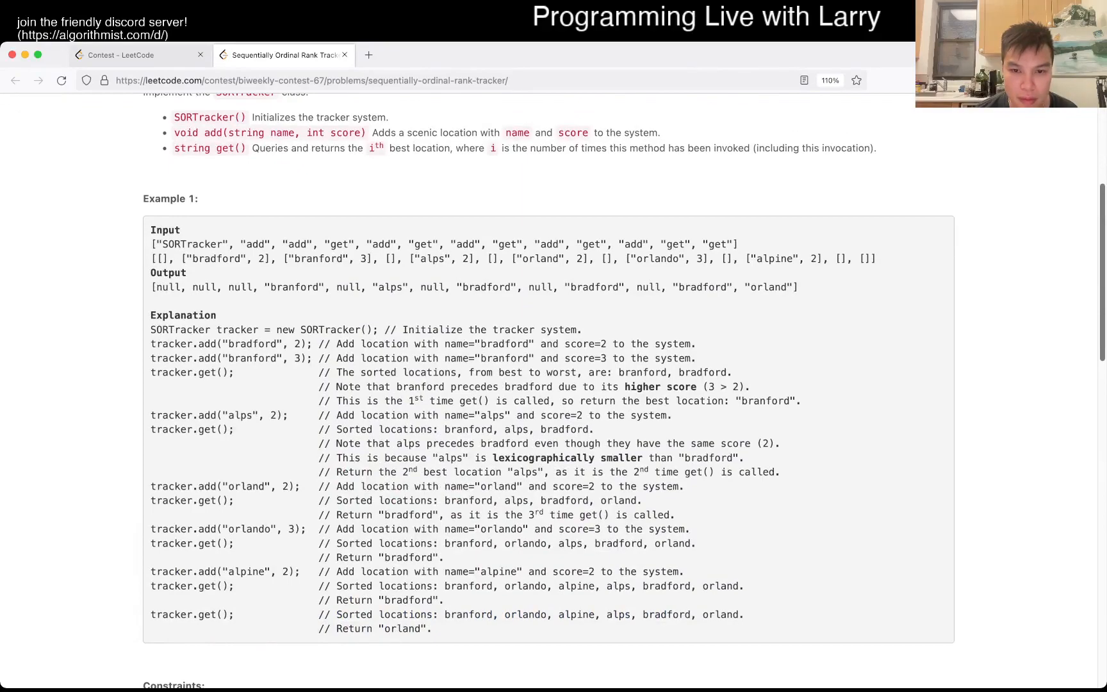
pyautogui.scroll(-3)
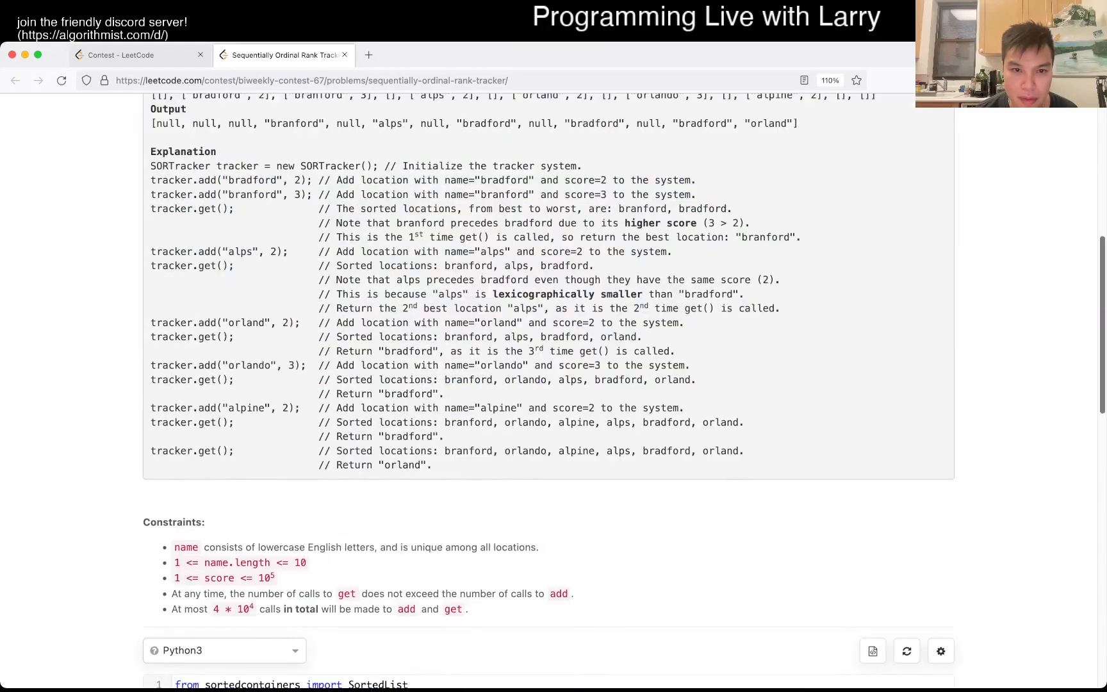
pyautogui.scroll(-3)
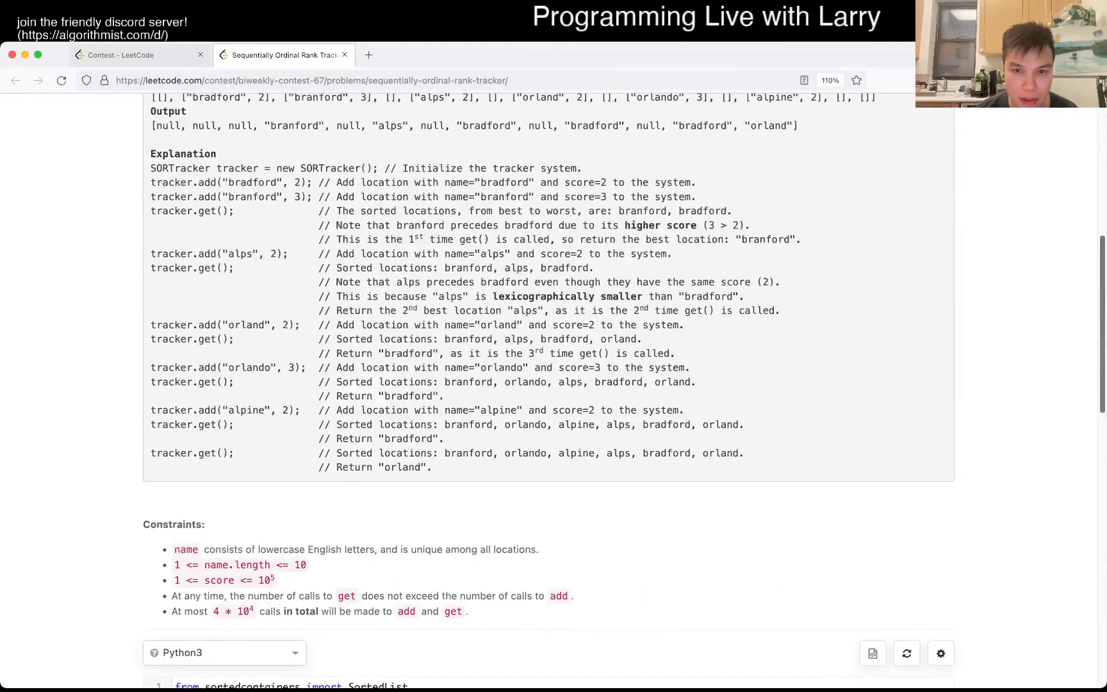
pyautogui.scroll(-3)
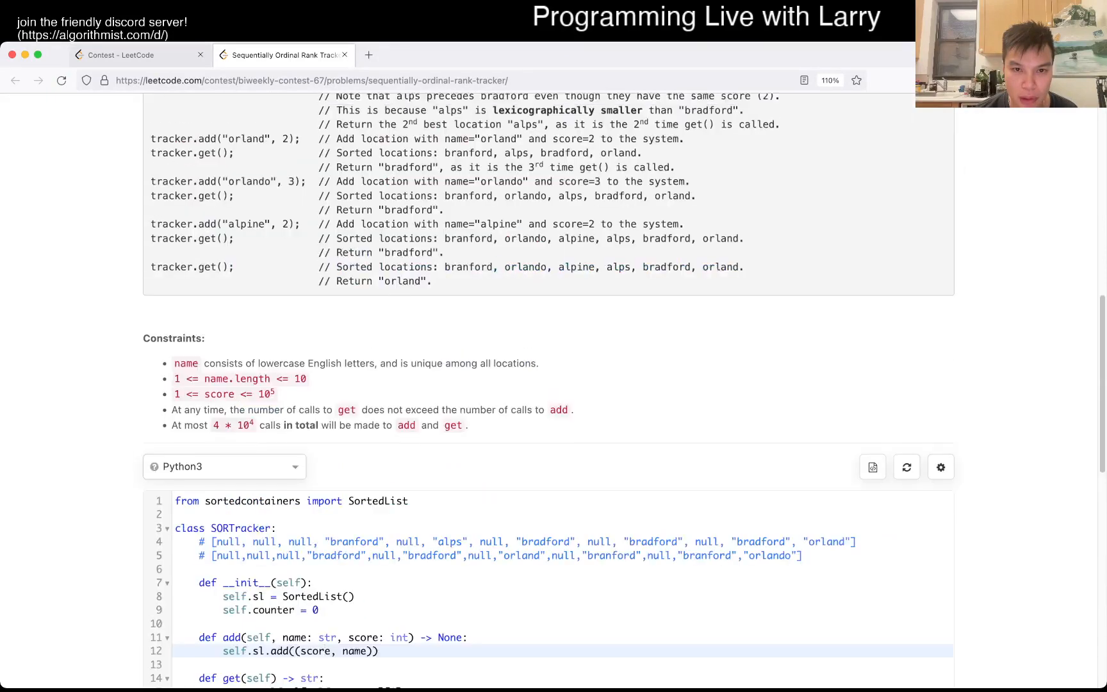
pyautogui.scroll(-3)
pyautogui.write('-')
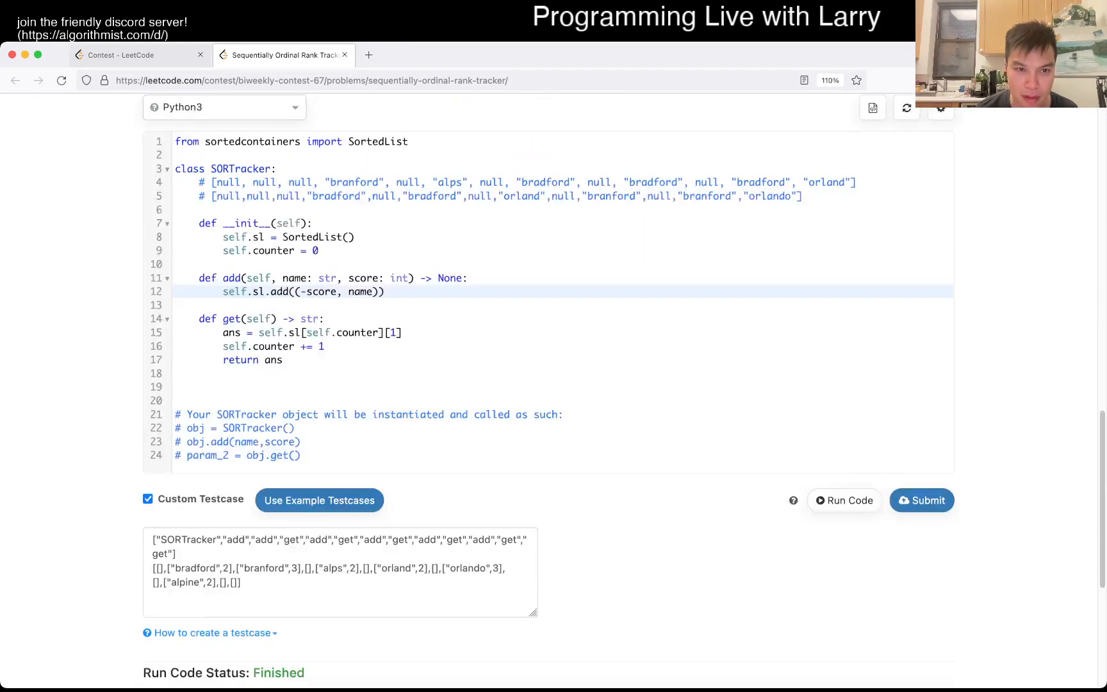
# Step: Run and submit the cleaned SORTracker solution to Accepted, then view the Biweekly Contest 67 ranking
pyautogui.scroll(3)
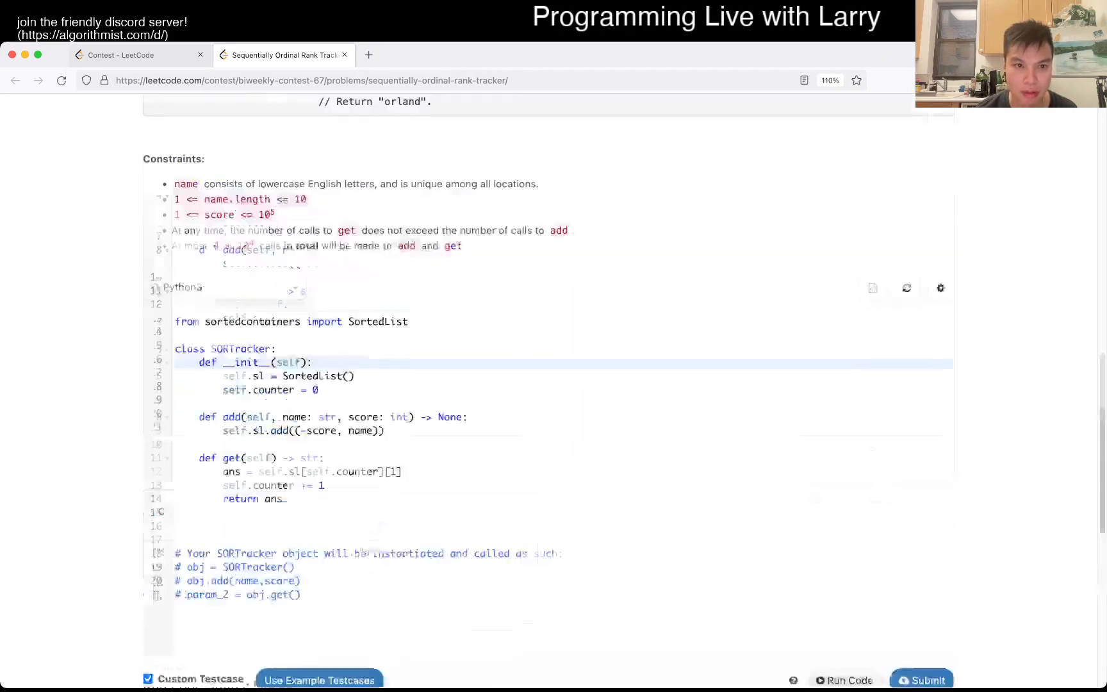
pyautogui.scroll(3)
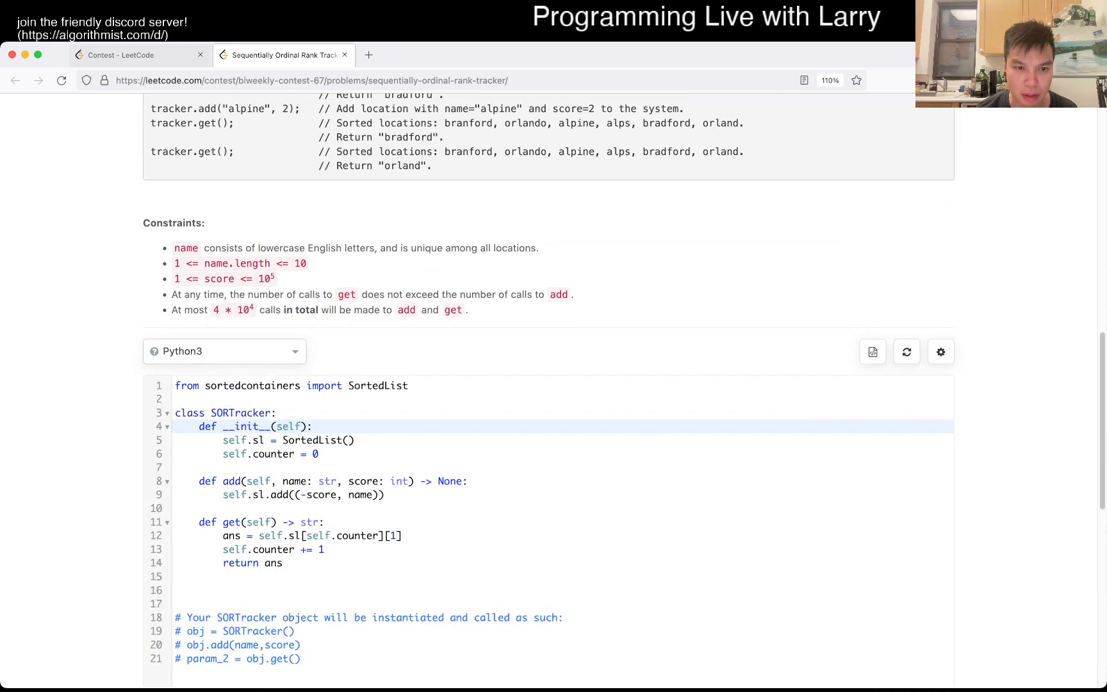
pyautogui.click(844, 201)
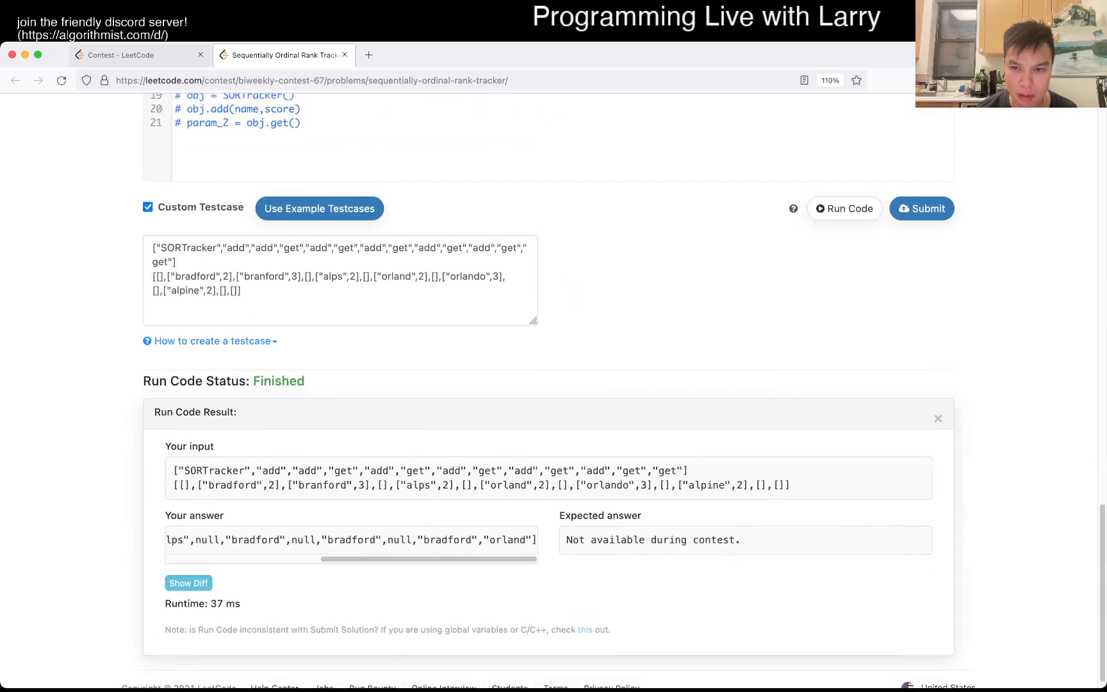
pyautogui.click(922, 208)
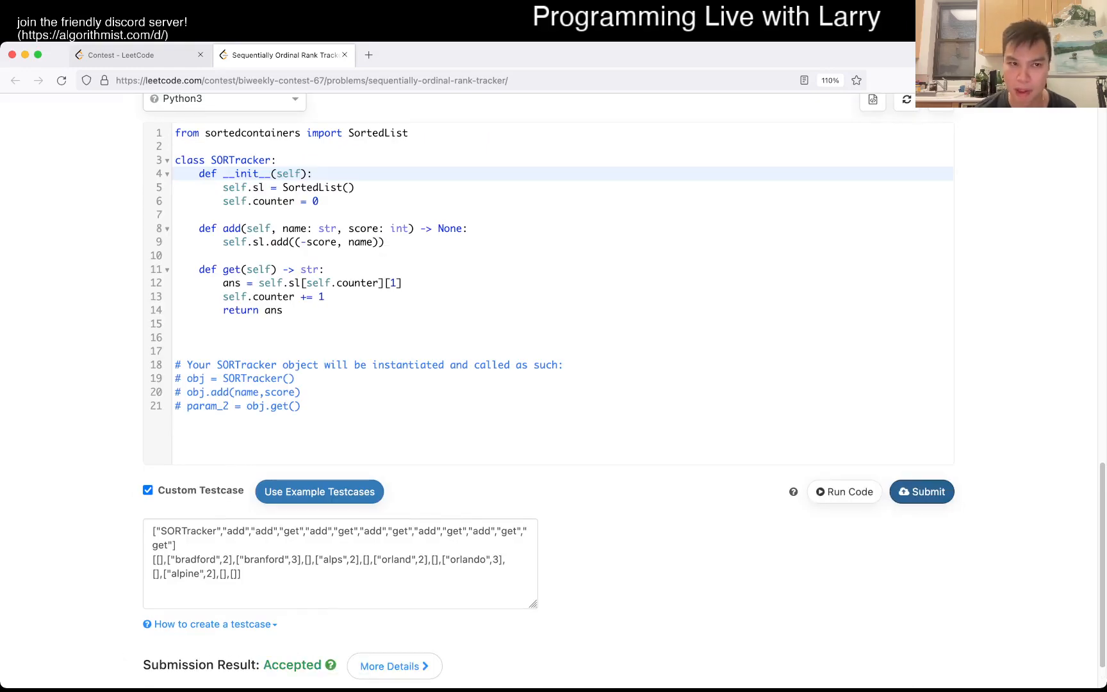
pyautogui.click(125, 55)
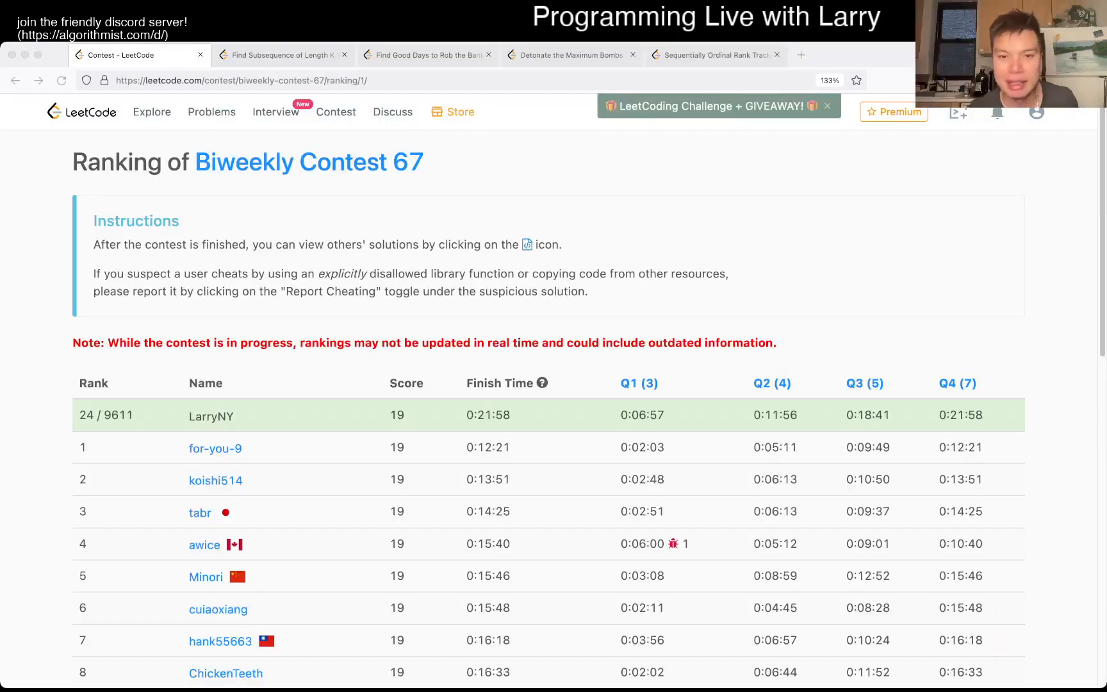